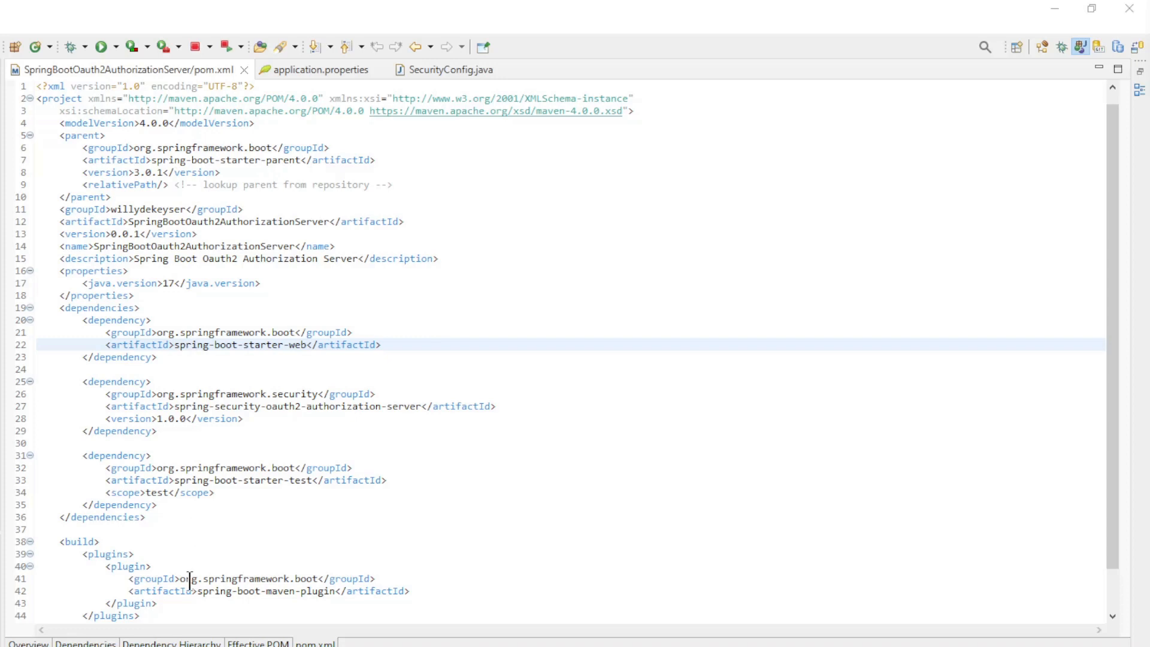
mouse_move(136, 111)
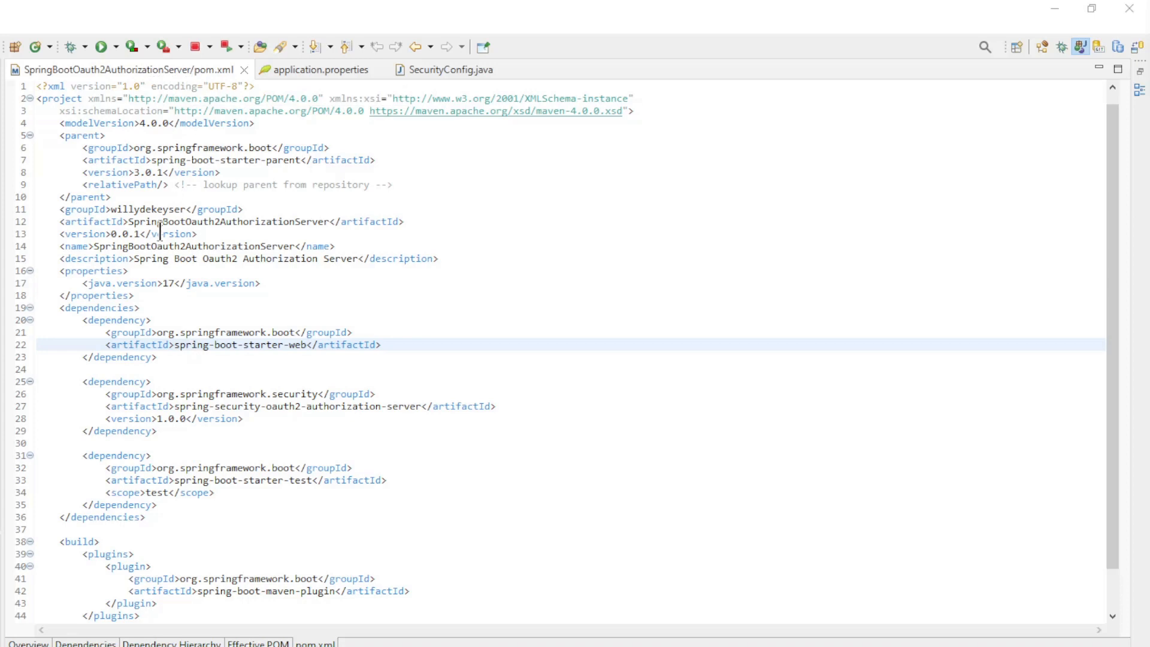
Step: Review pom.xml's Java 17 version and the spring-boot-starter-web dependency
double_click(145, 172)
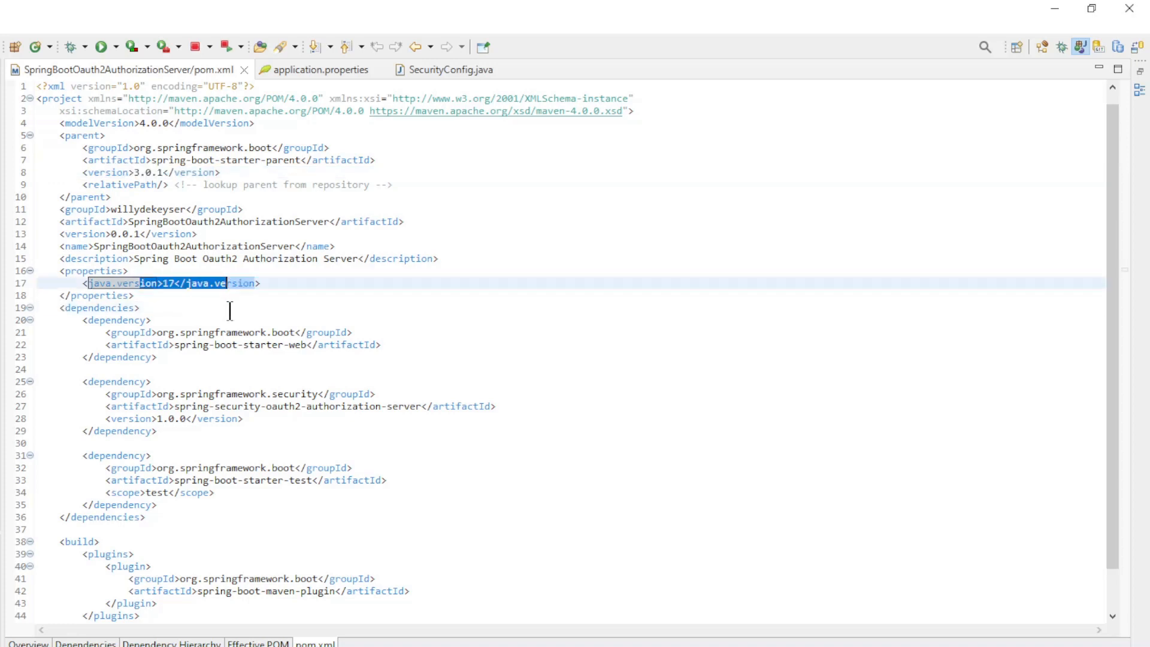
left_click(175, 345)
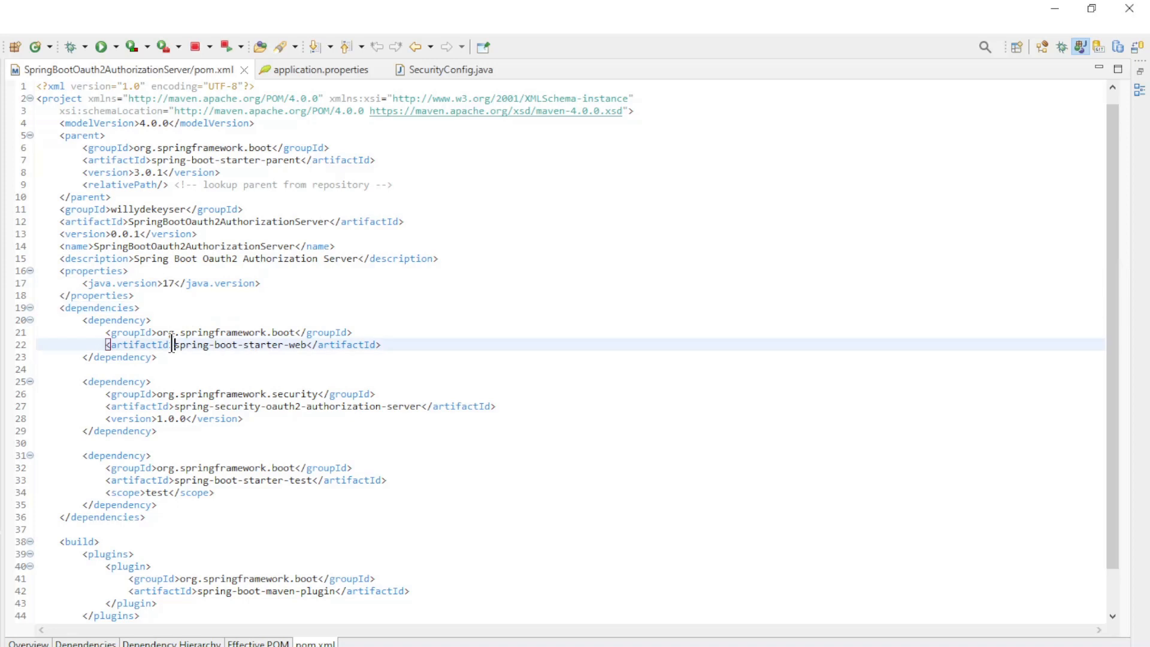
double_click(242, 345)
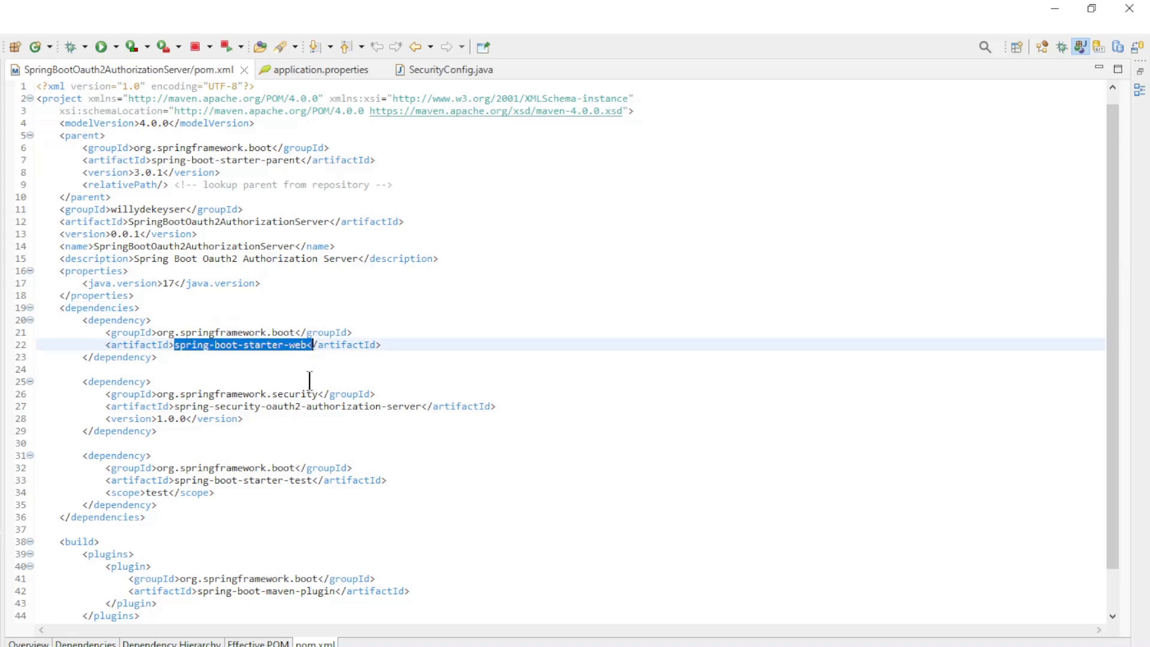
mouse_move(287, 448)
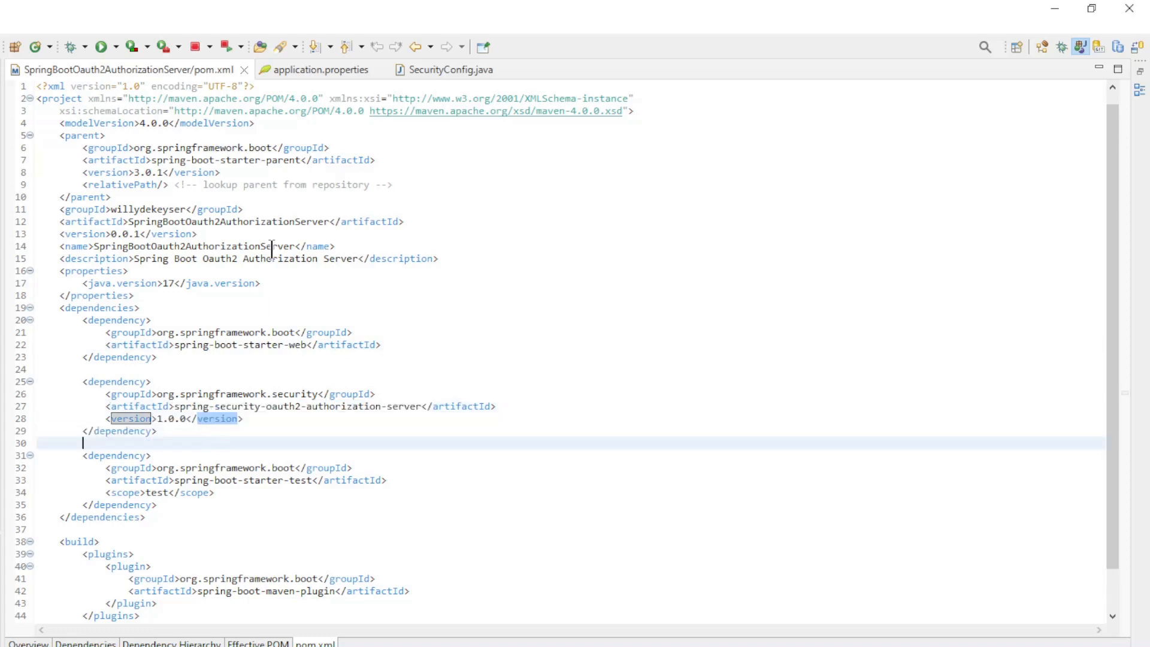
Step: Check server.port=9000 in application.properties and bring up SecurityConfig.java
left_click(320, 70)
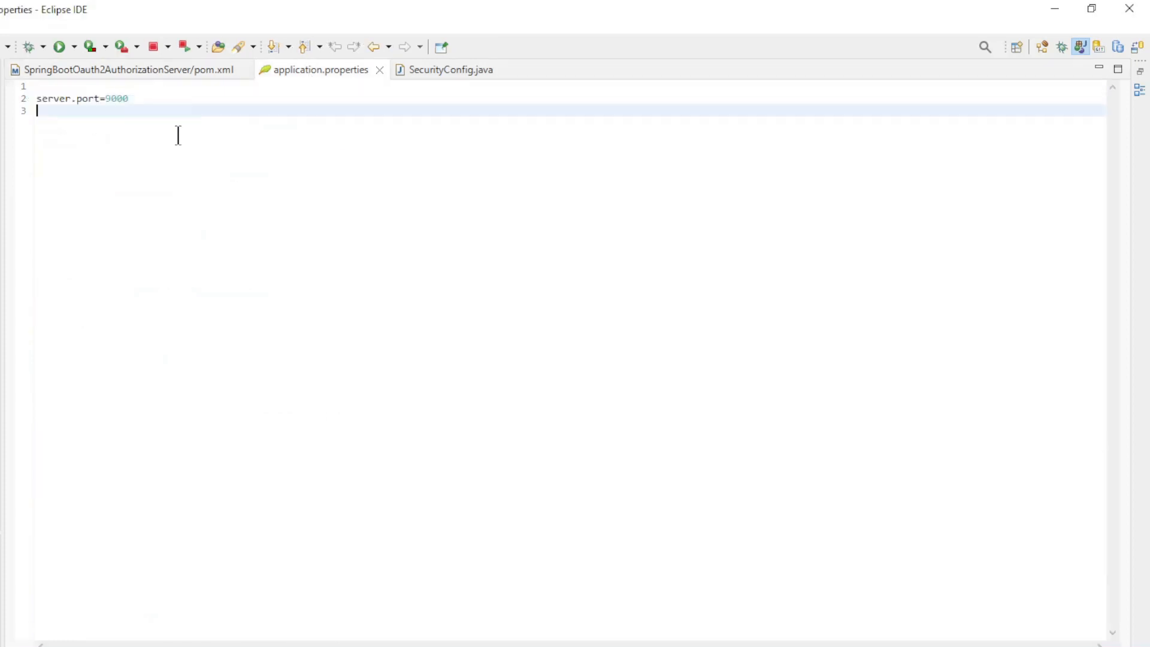
left_click(451, 69)
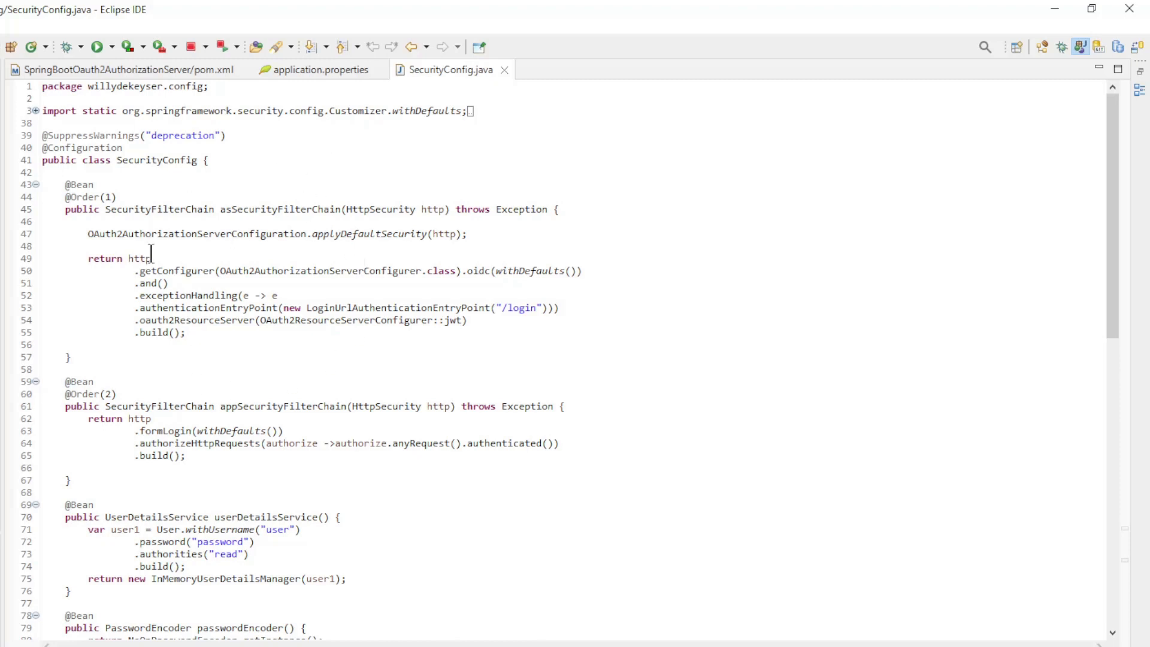
double_click(159, 208)
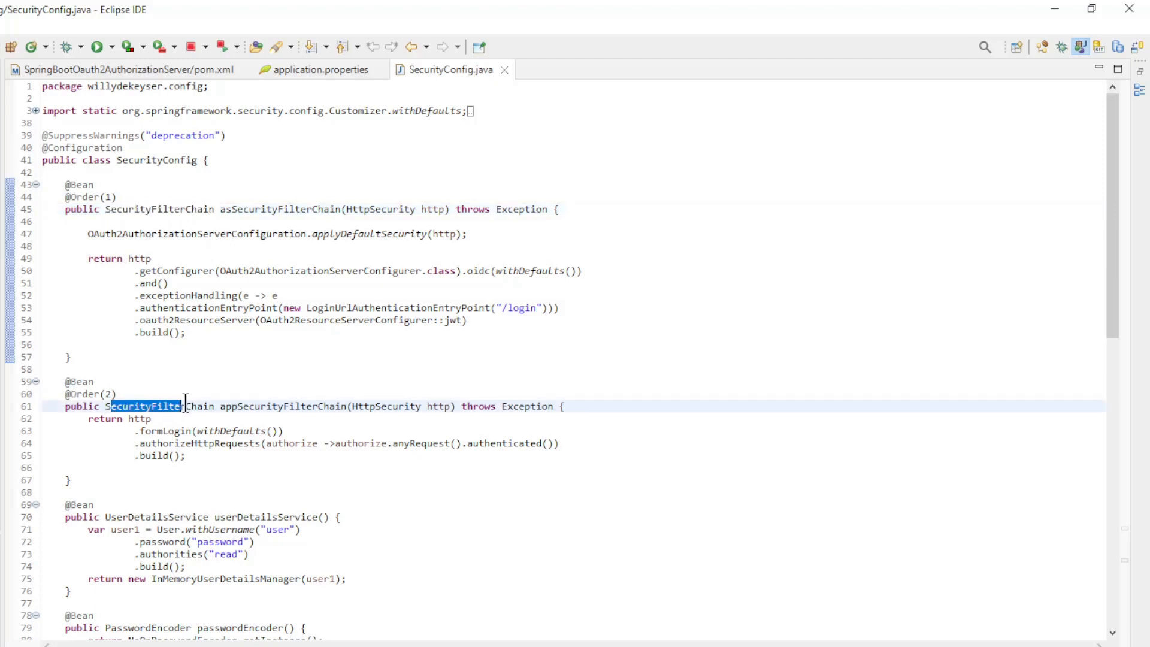
scroll("down", 3)
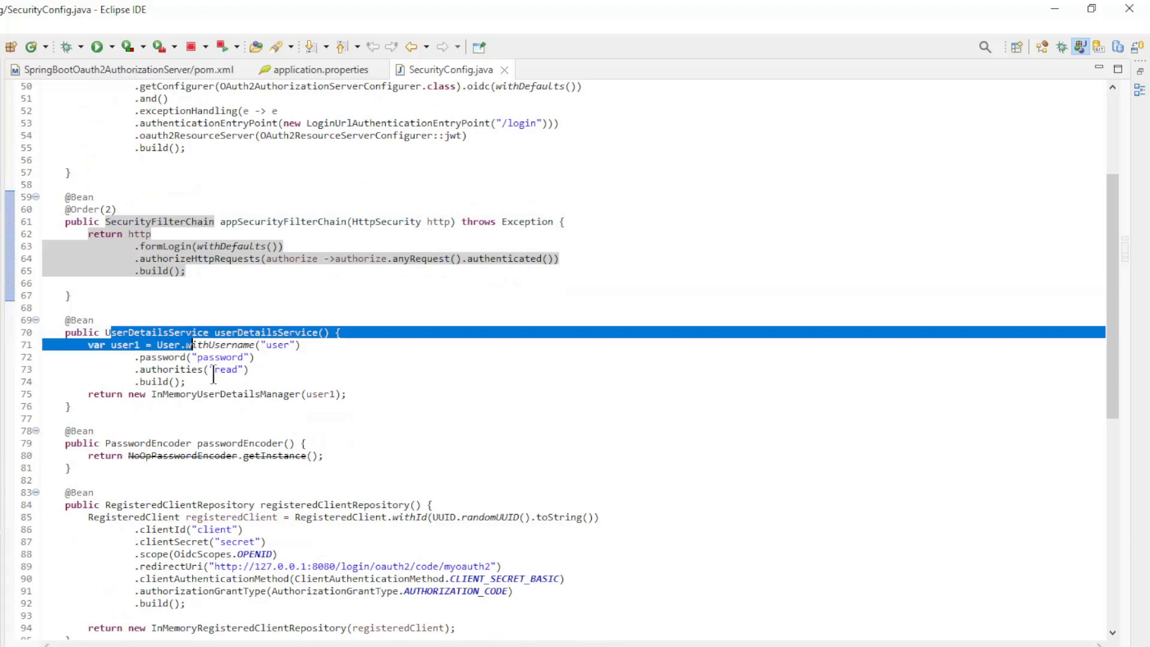
double_click(224, 394)
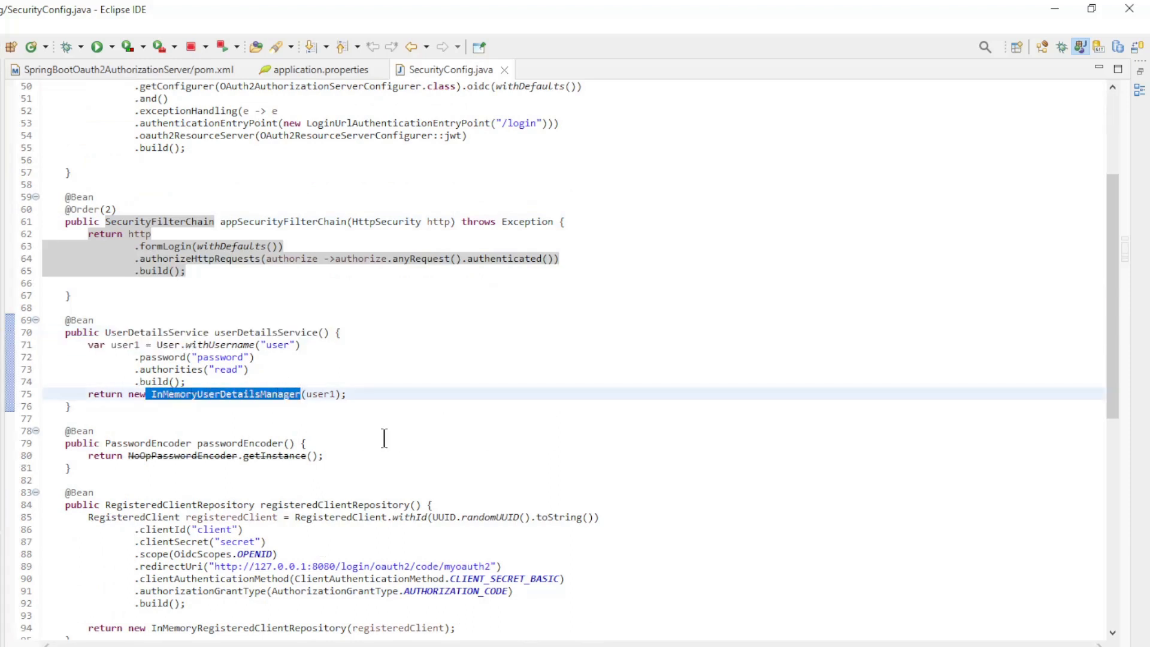
scroll("down", 3)
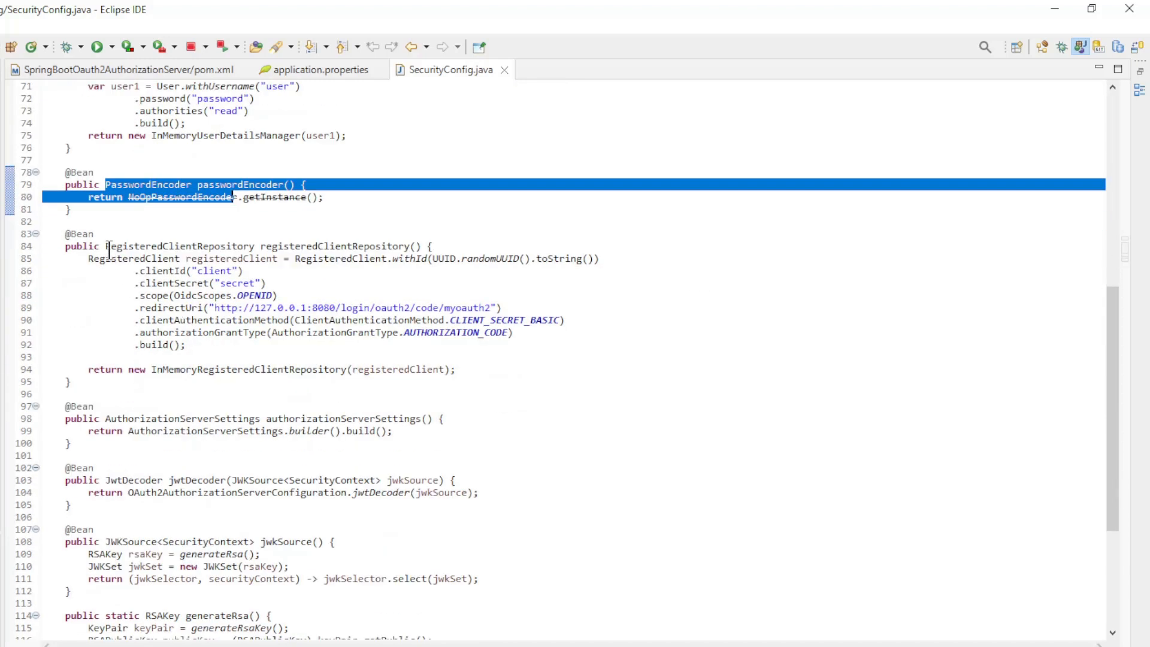
double_click(182, 246)
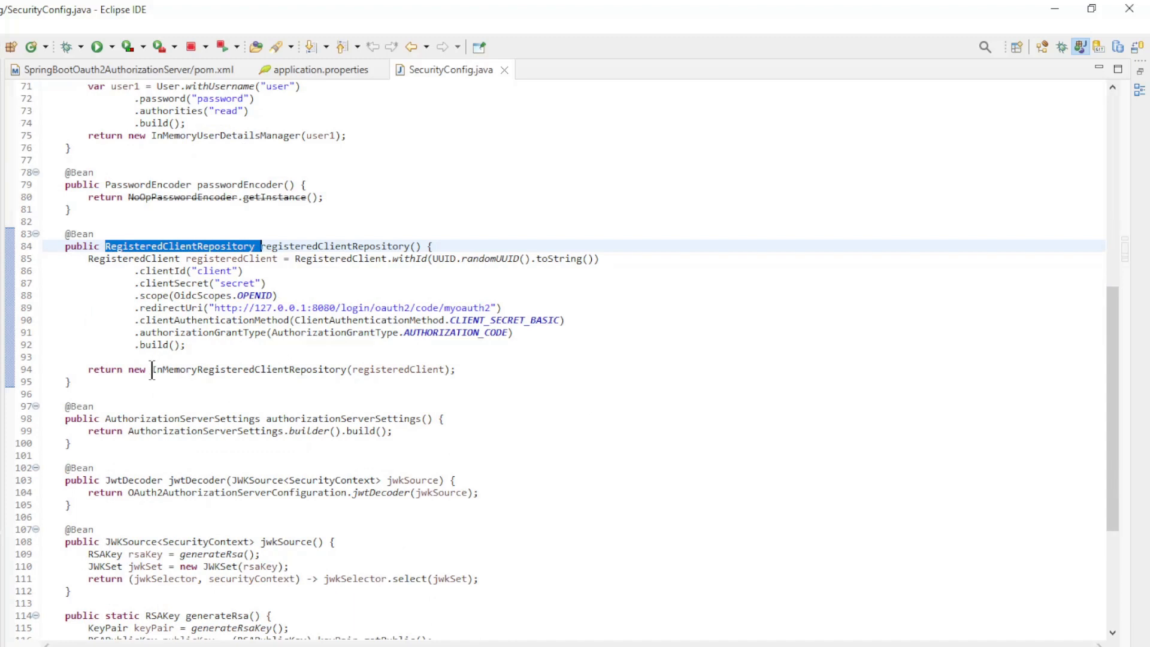
double_click(249, 369)
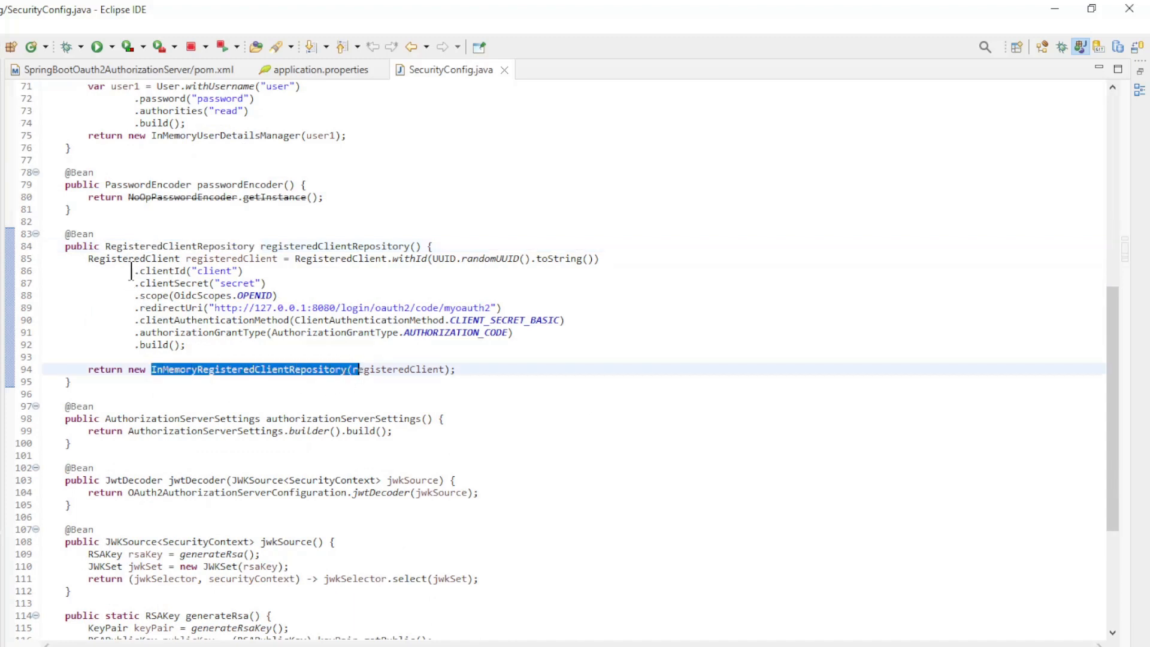
left_click(243, 271)
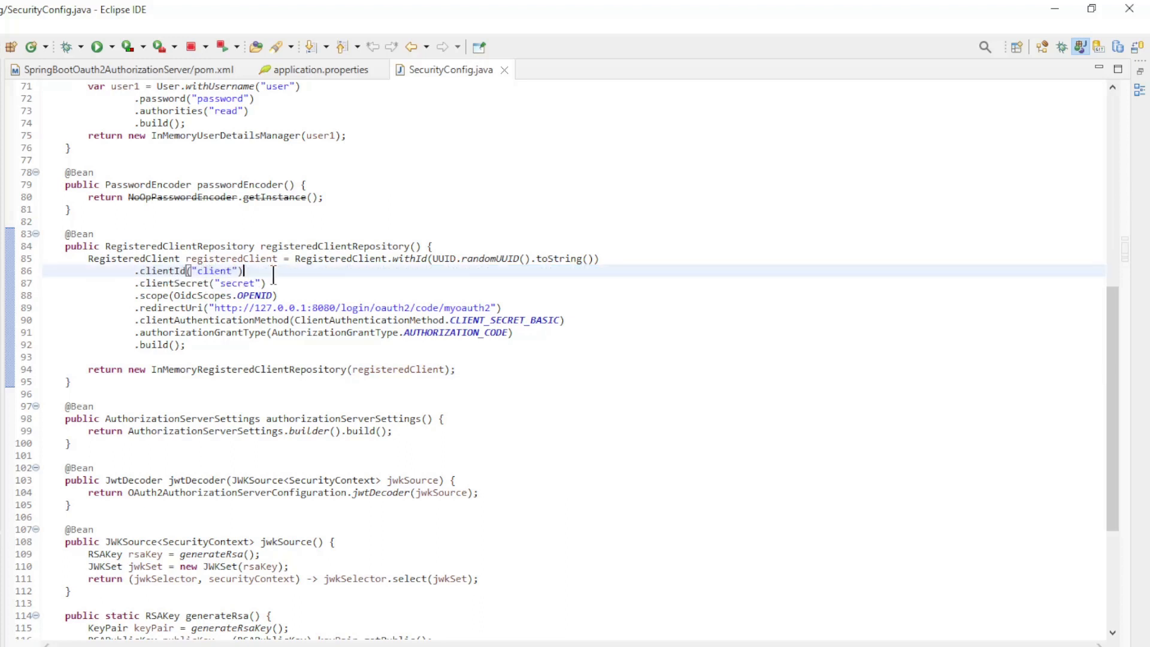
double_click(190, 270)
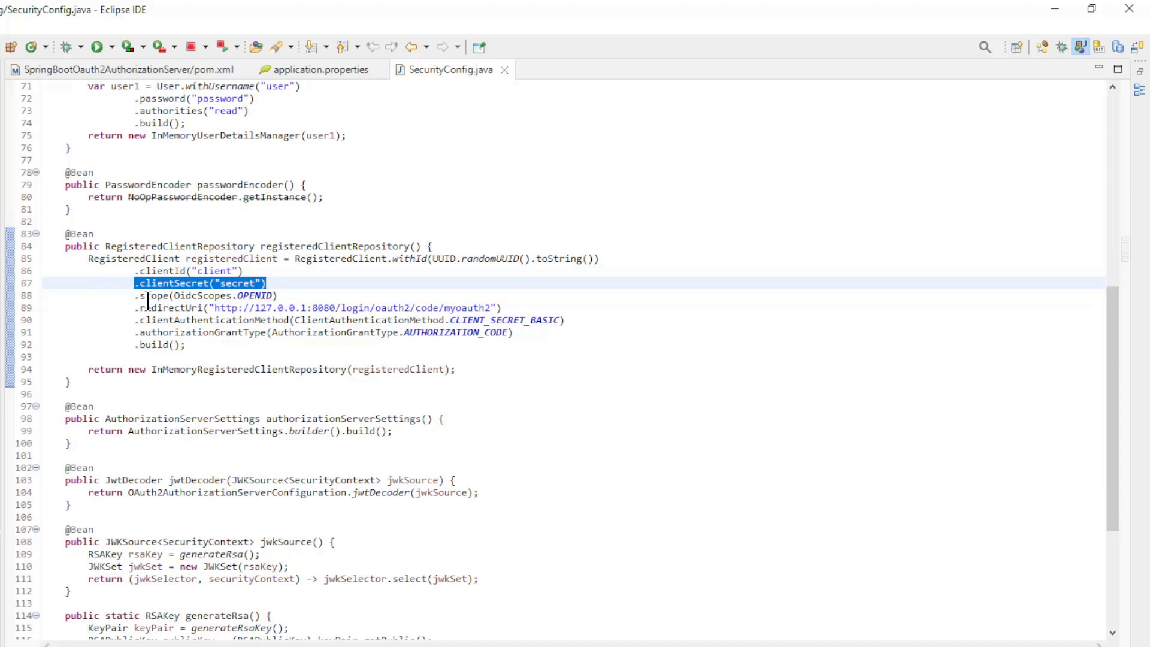
left_click(198, 295)
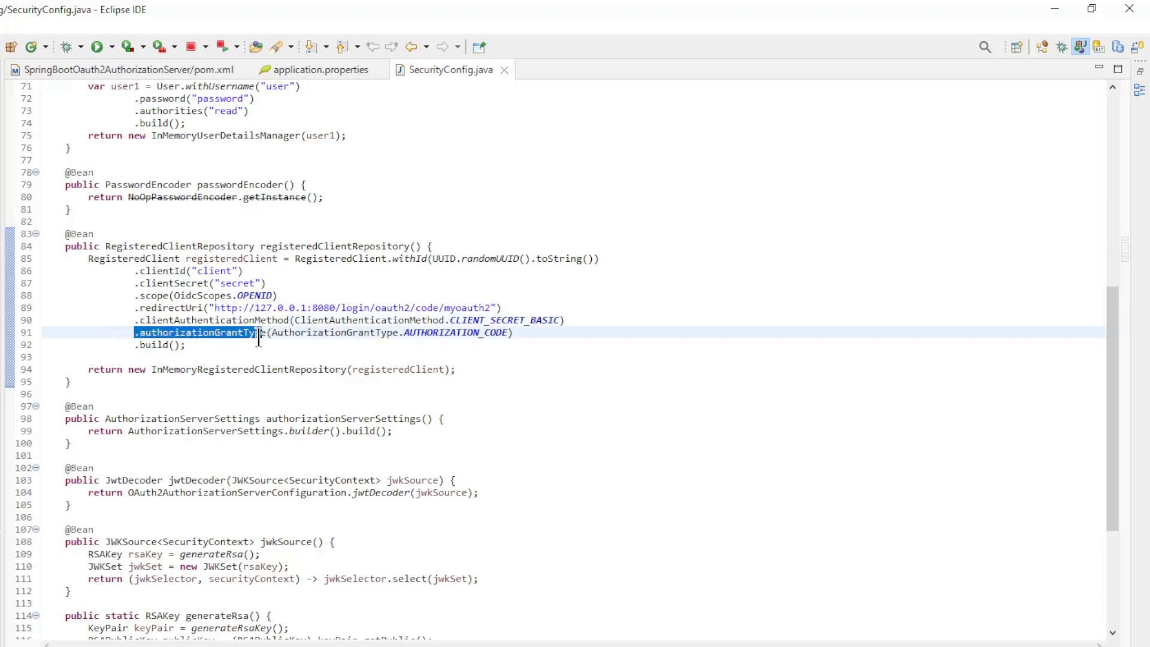
mouse_move(260, 369)
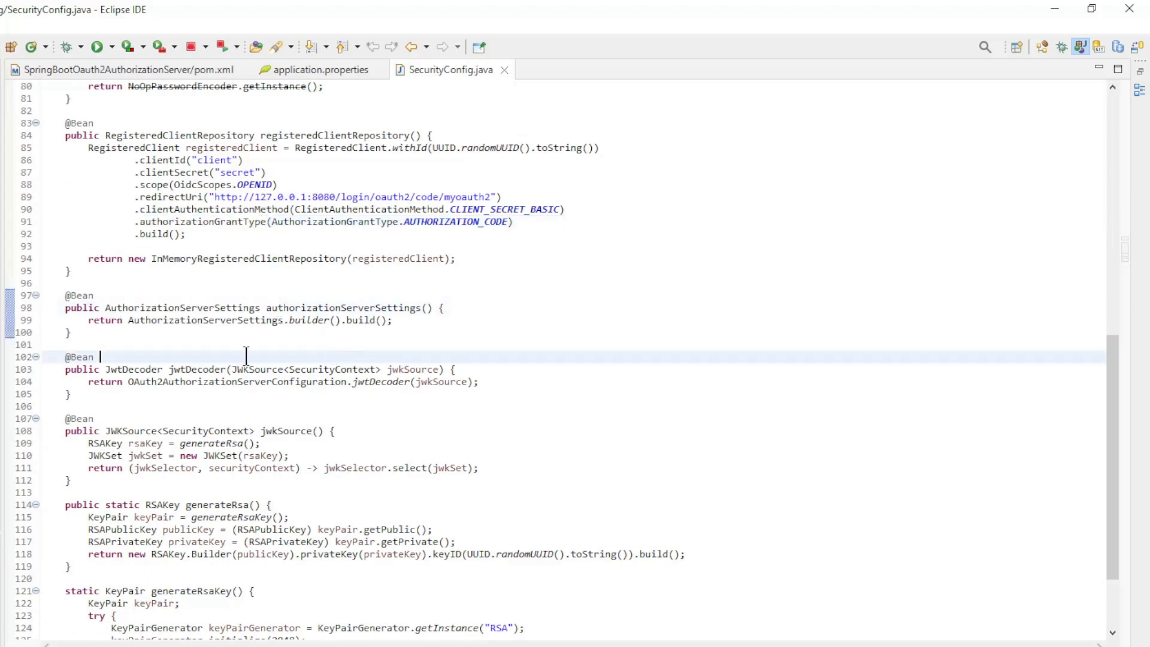
double_click(130, 369)
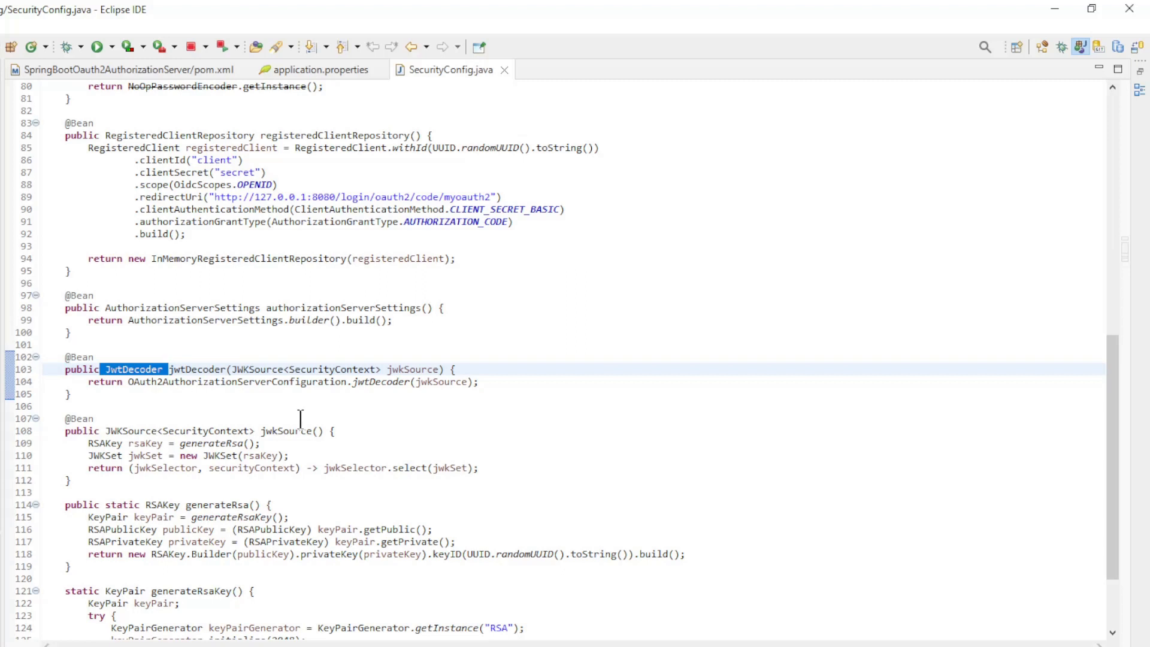
scroll("down", 3)
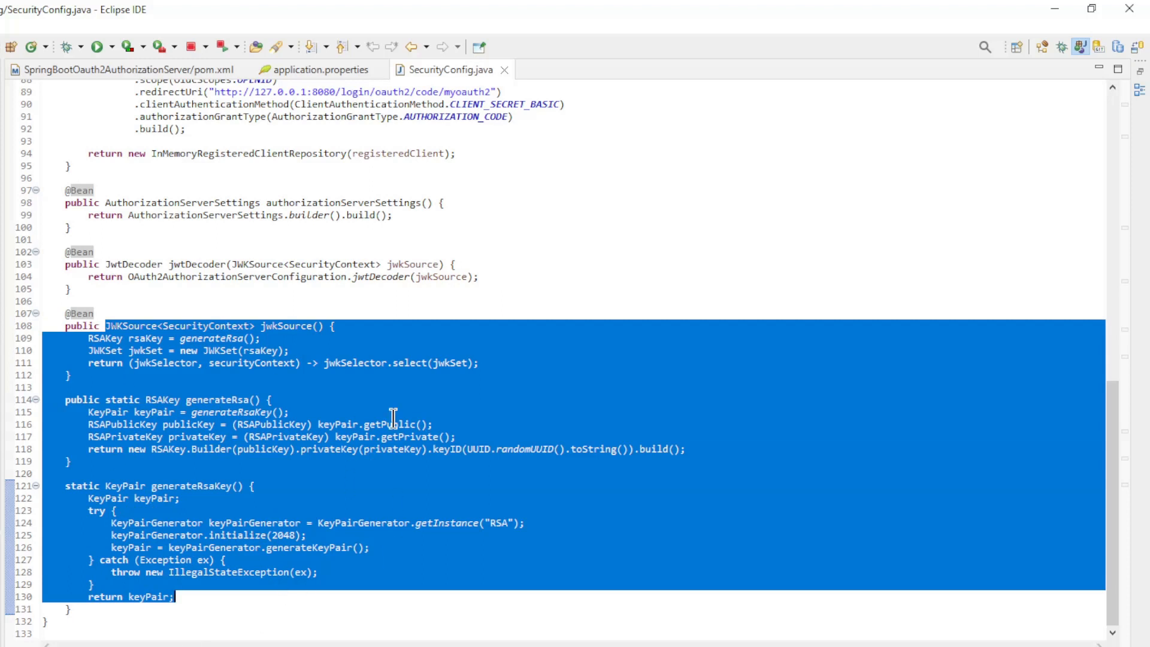
mouse_move(173, 506)
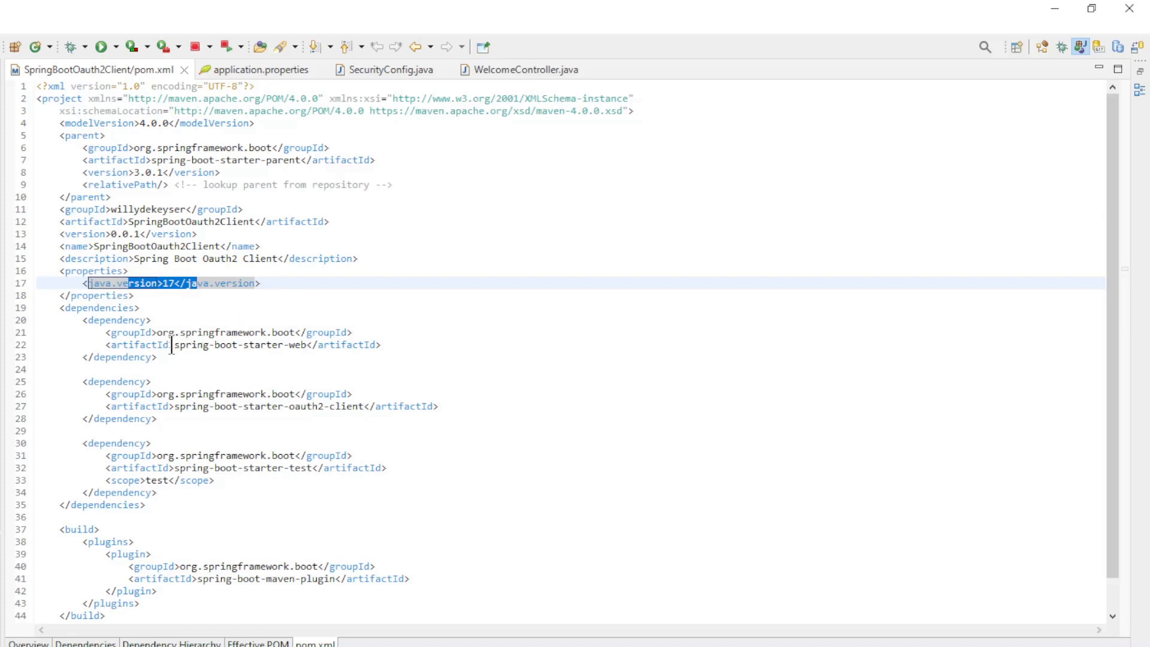
Step: Highlight the client's spring-boot-starter-web dependency in pom.xml
double_click(243, 345)
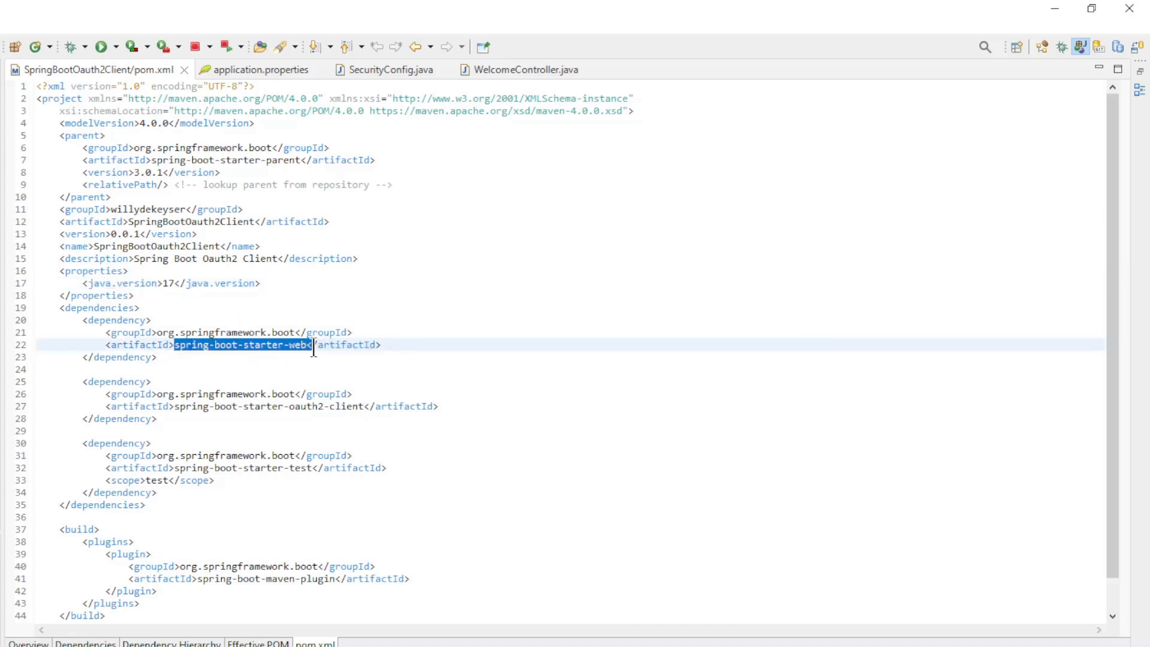
mouse_move(201, 416)
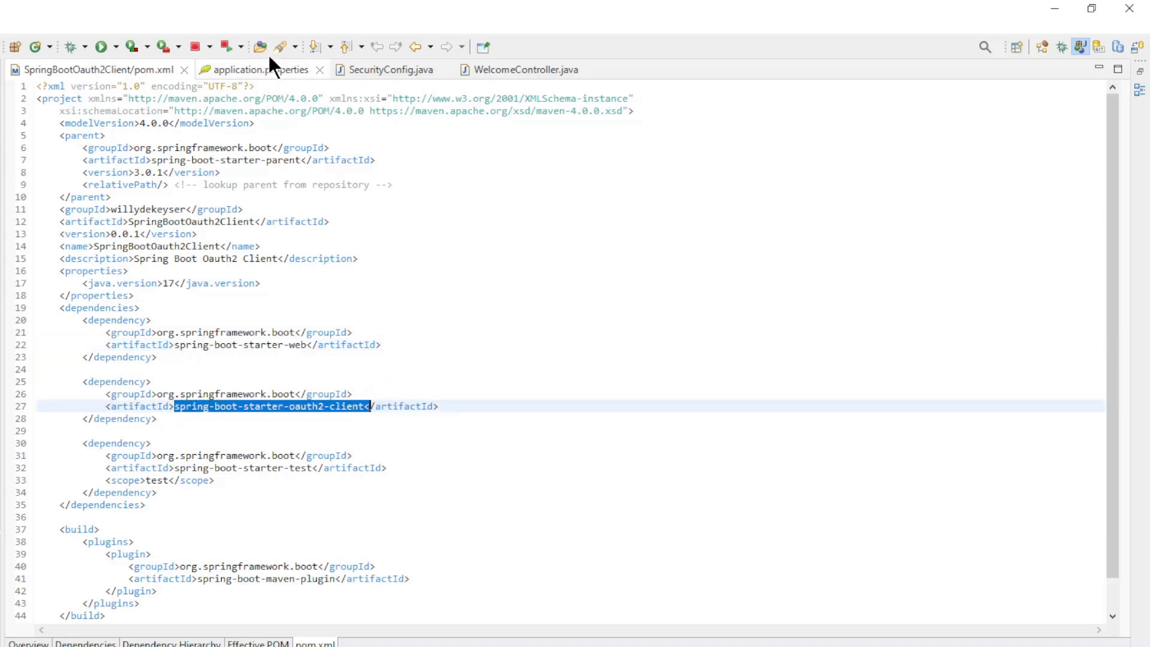
Step: Review the myoauth2 provider, client-id and client-secret properties in application.properties
left_click(263, 69)
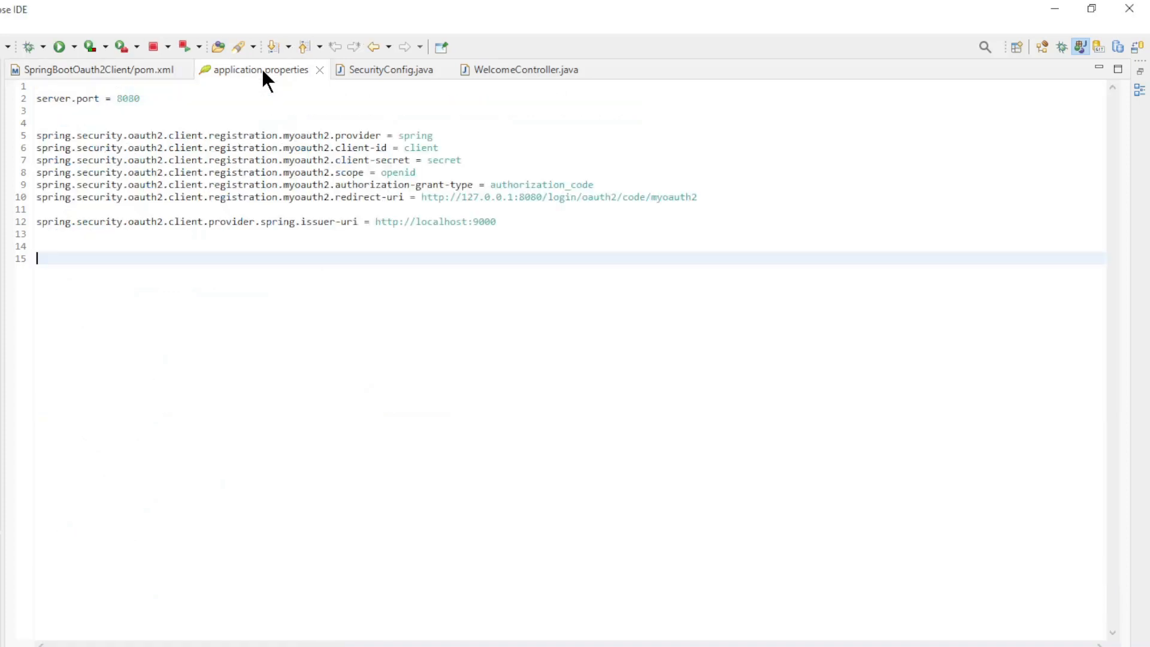
mouse_move(37, 108)
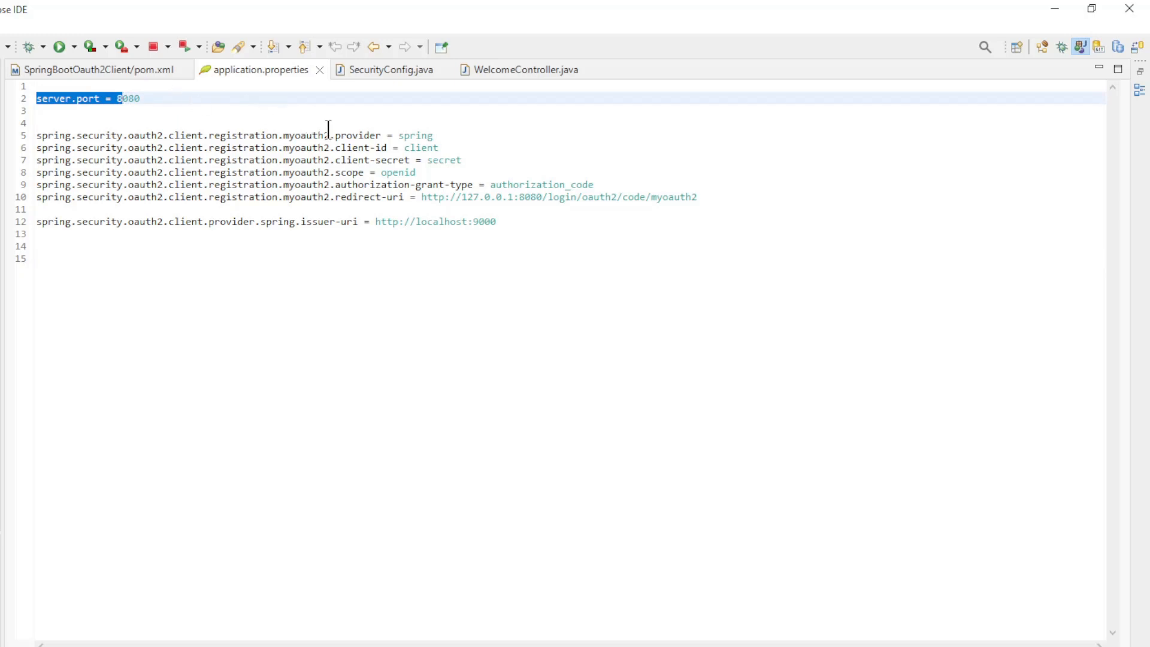
double_click(360, 135)
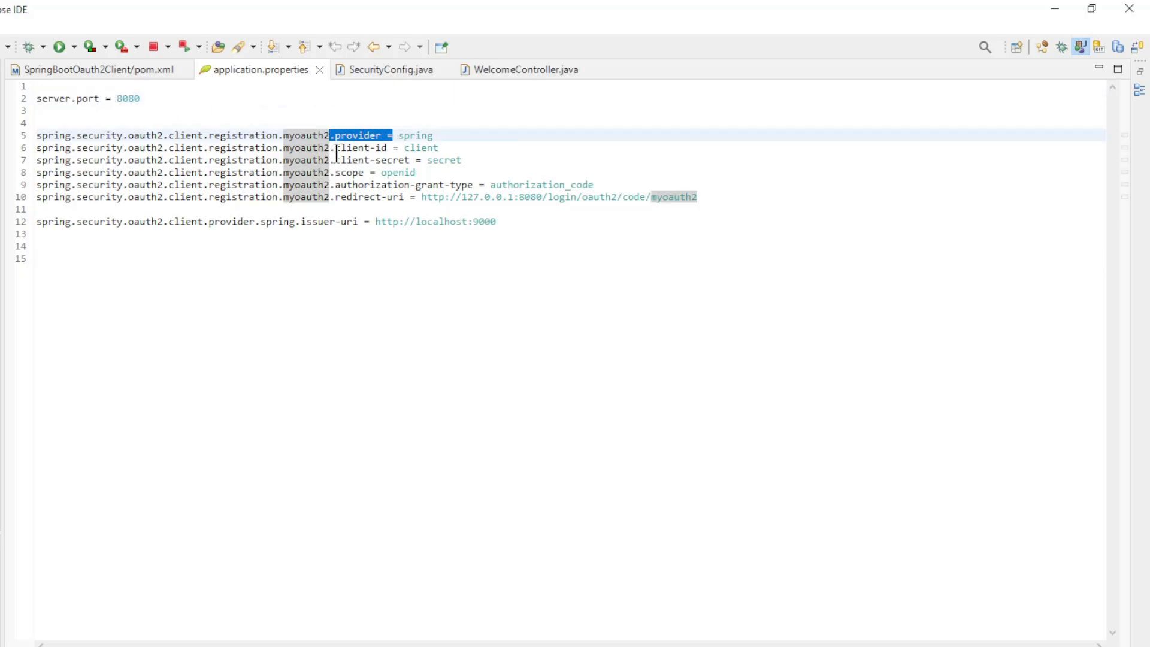
double_click(360, 148)
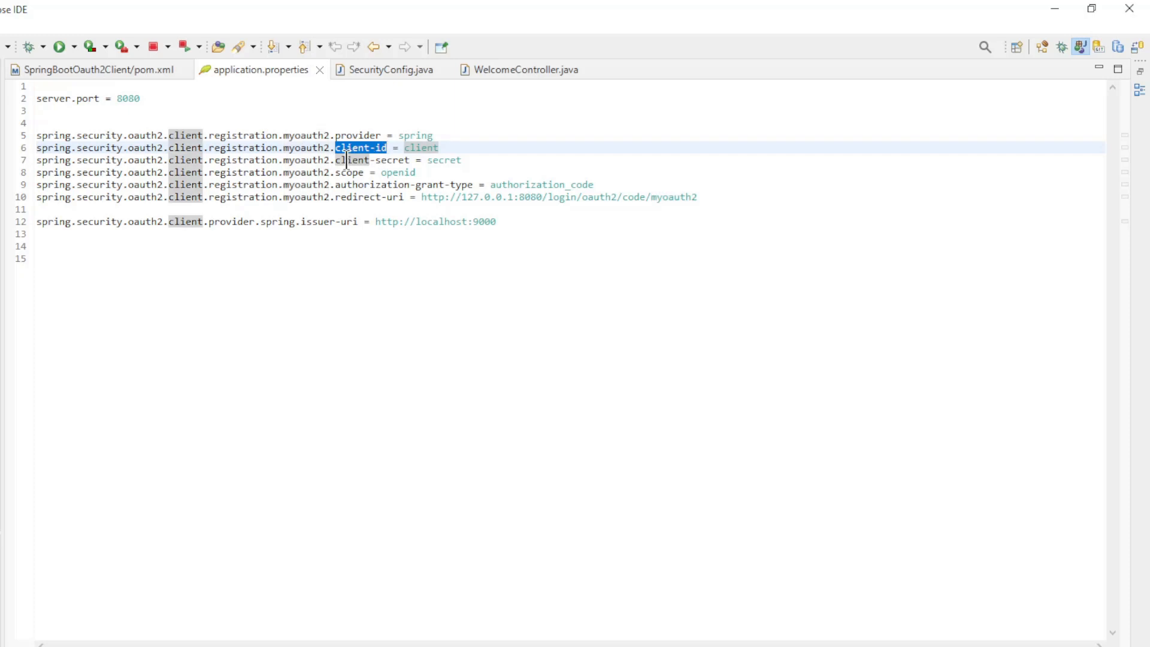
double_click(370, 159)
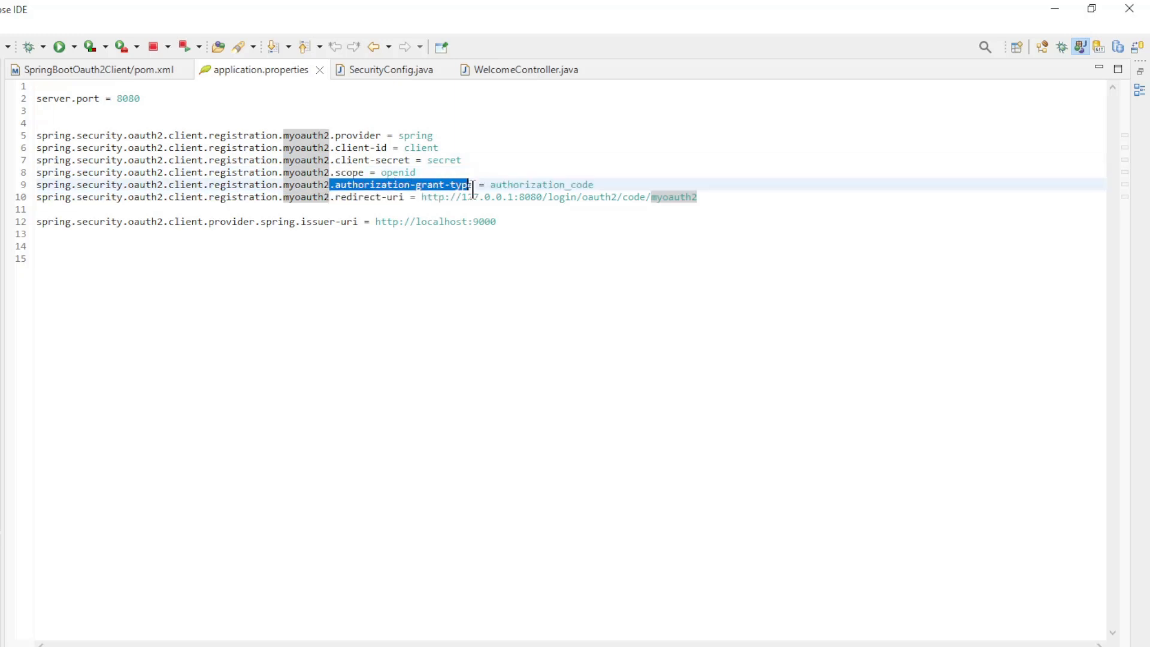
Step: Review the redirect-uri and issuer-uri properties, then bring up SecurityConfig.java
left_click(336, 197)
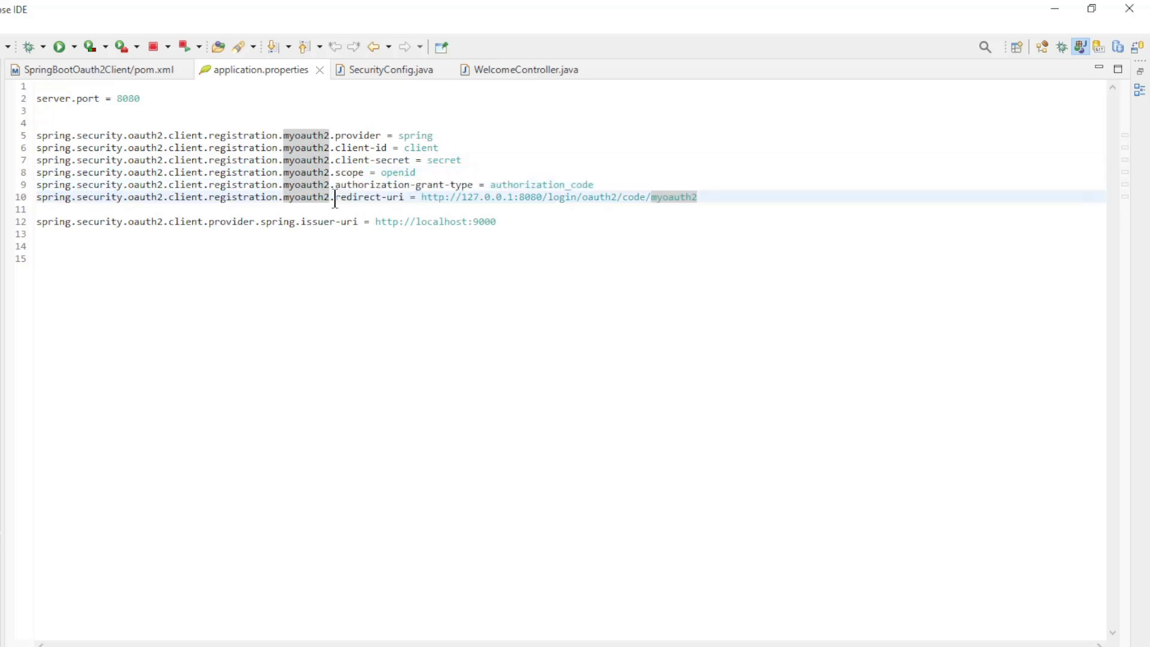
double_click(370, 196)
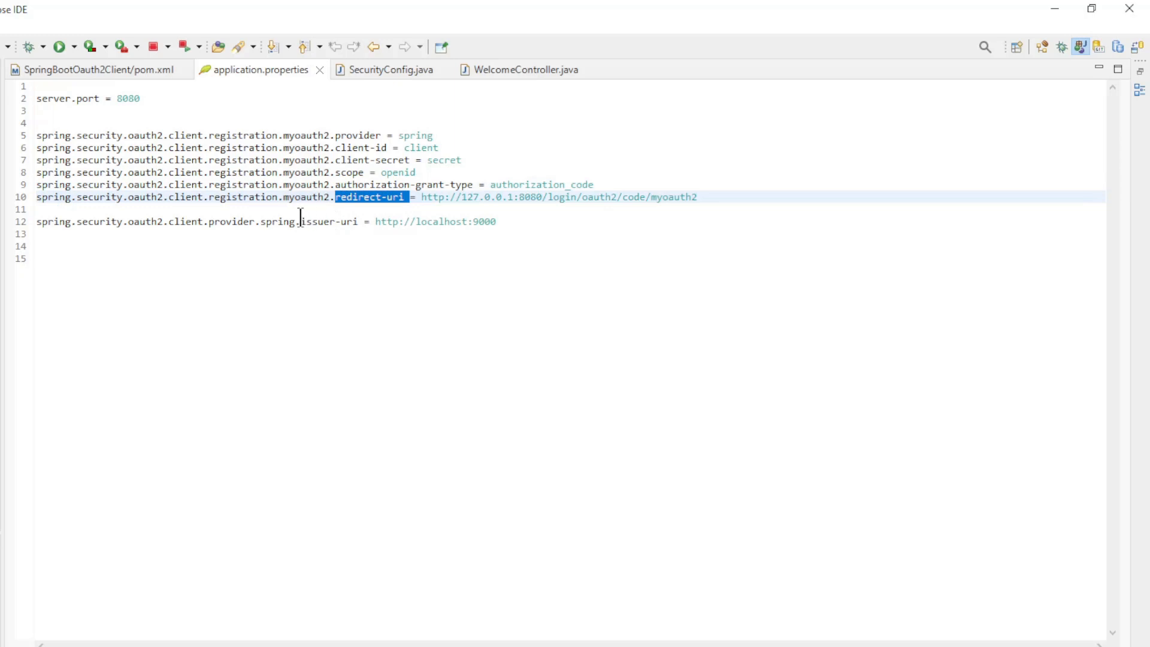
double_click(331, 222)
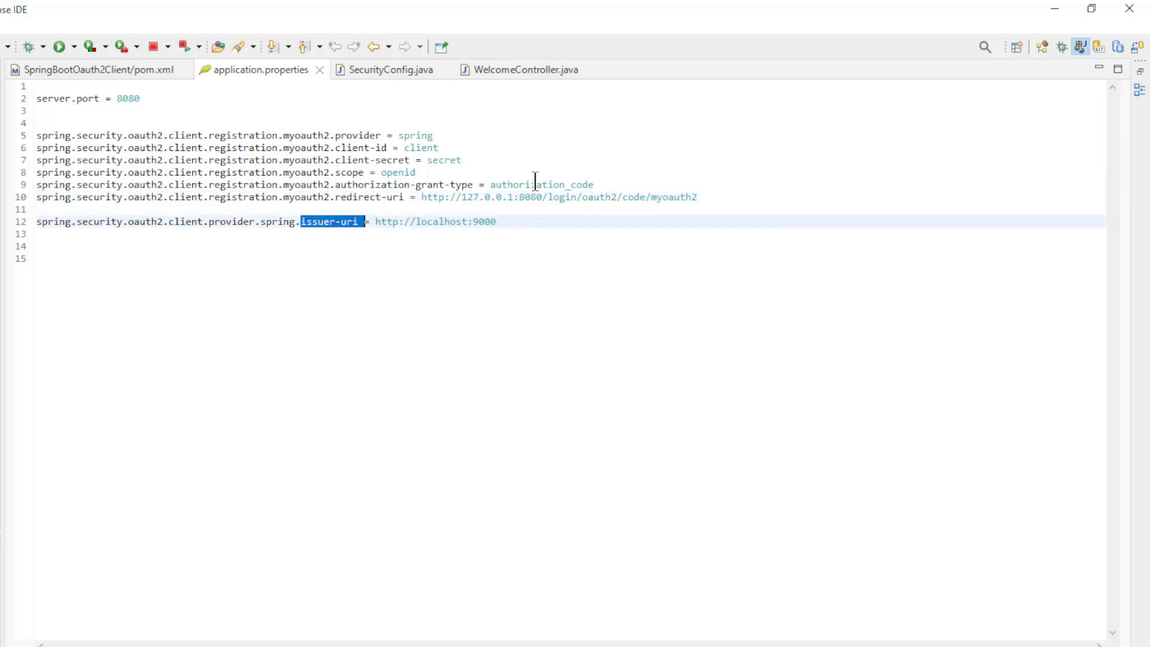
mouse_move(380, 90)
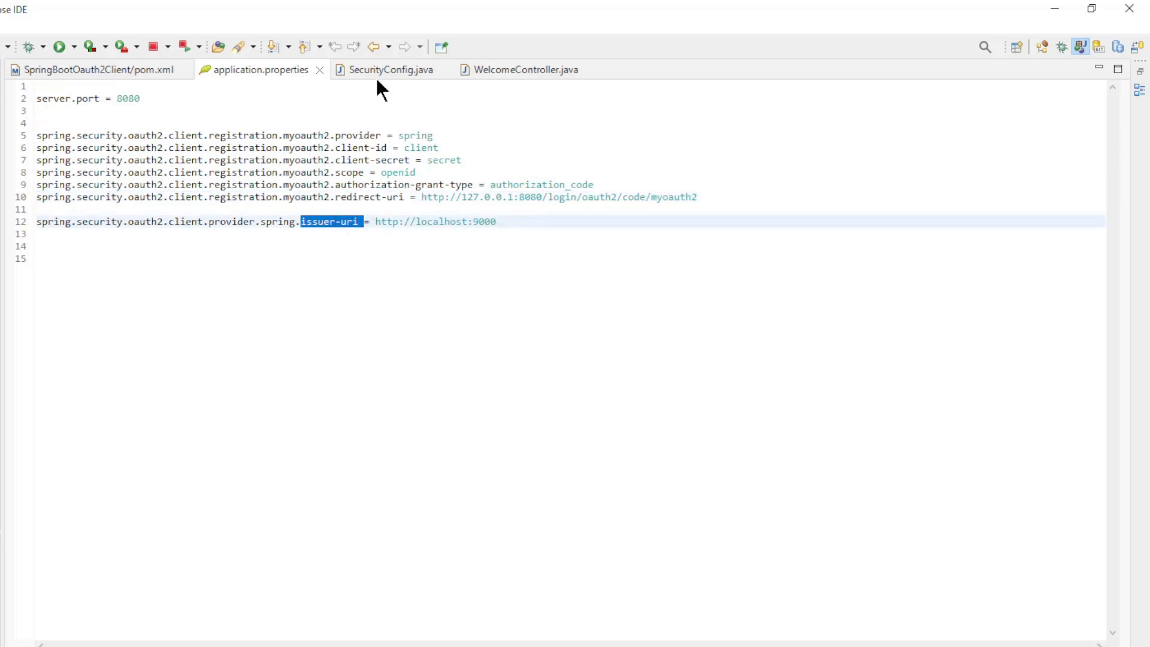
left_click(388, 69)
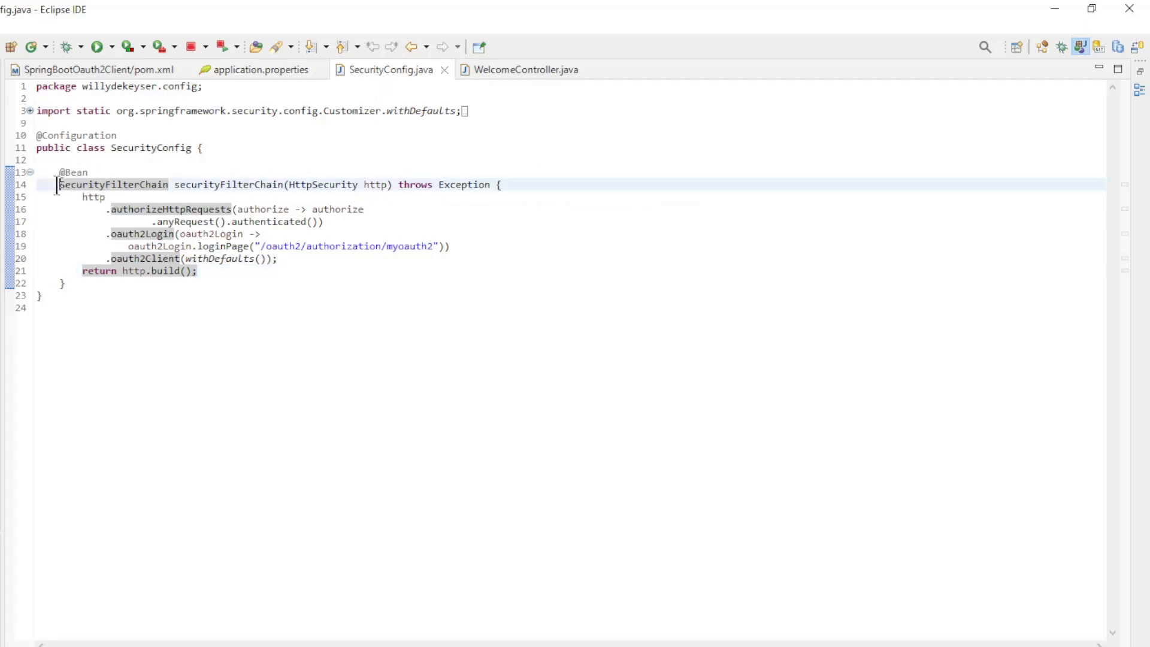
Step: Highlight SecurityFilterChain, the authorizeHttpRequests/oauth2Login lines and oauth2Client, then show WelcomeController.java
double_click(114, 184)
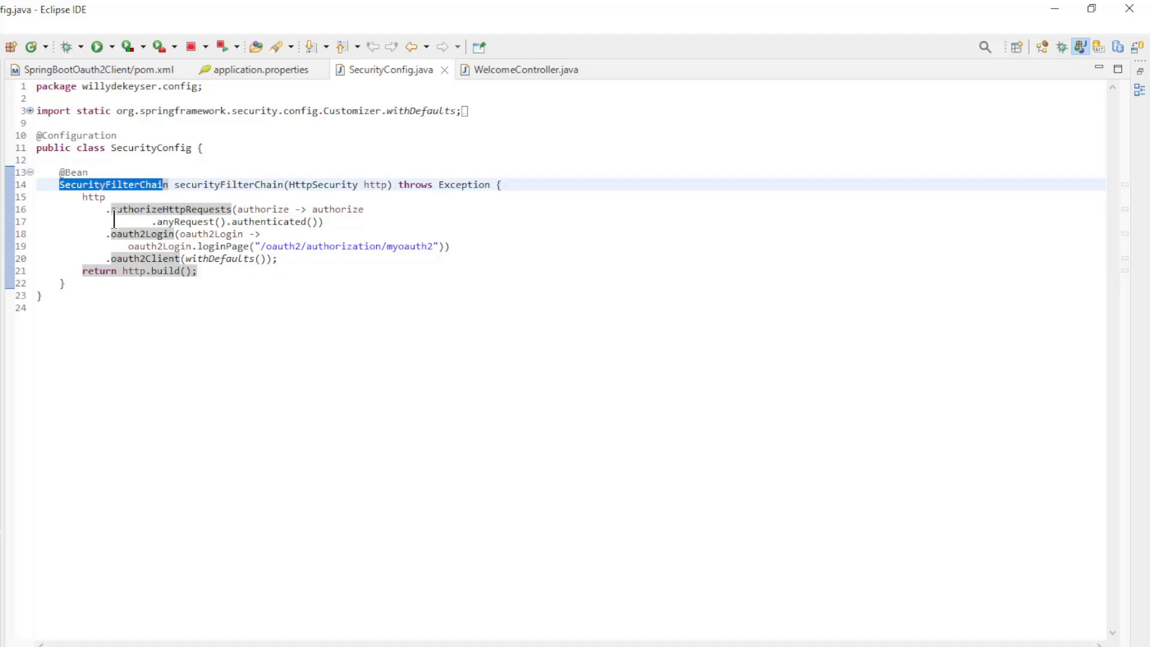
left_click_drag(110, 209, 315, 234)
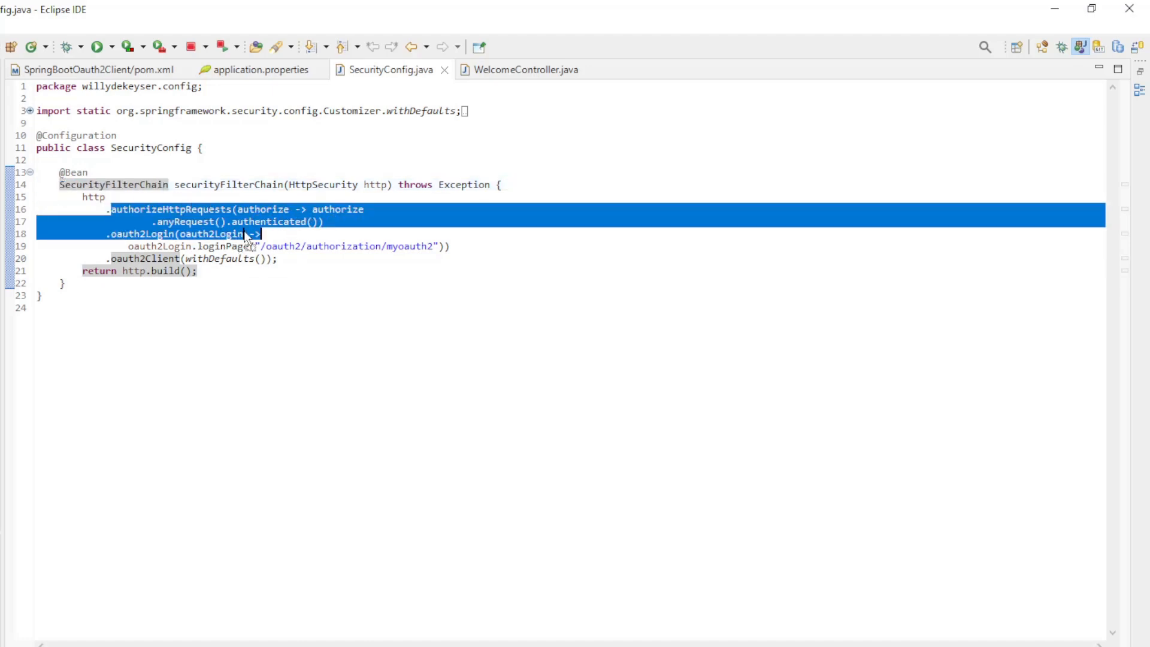
left_click(145, 259)
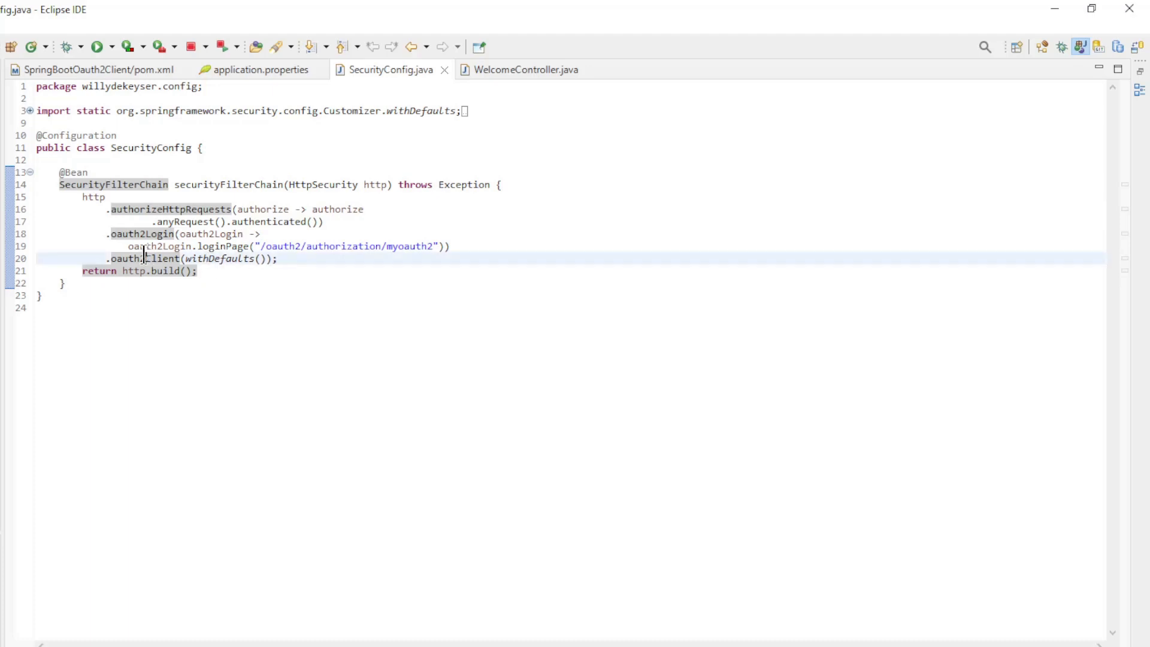
double_click(157, 259)
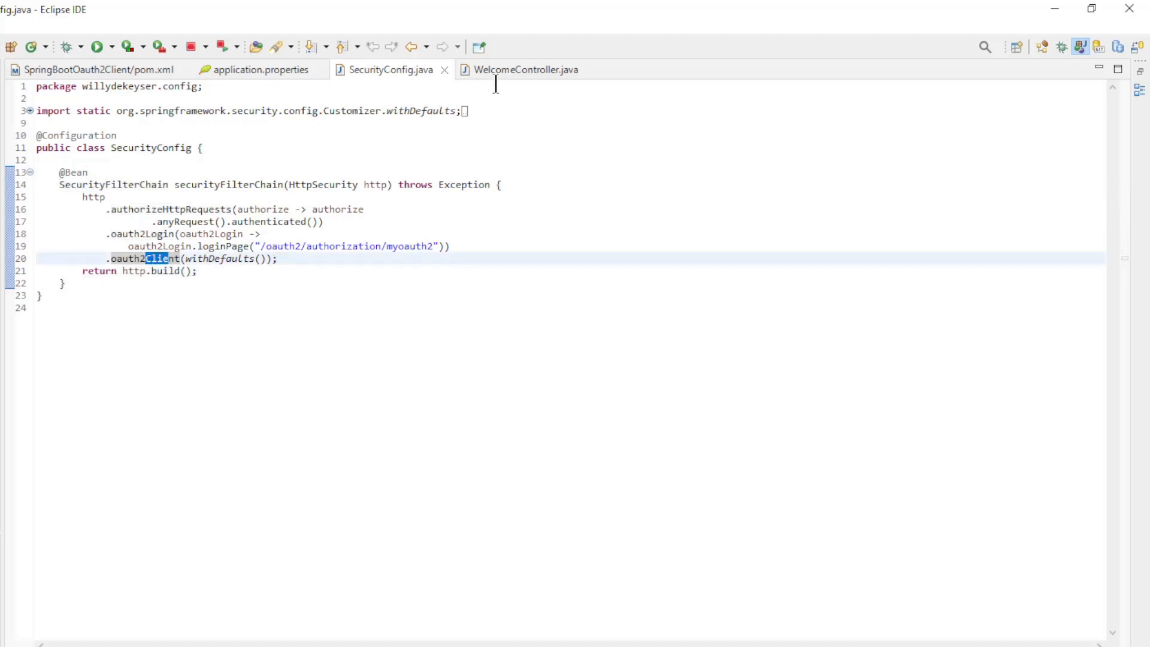
left_click(524, 69)
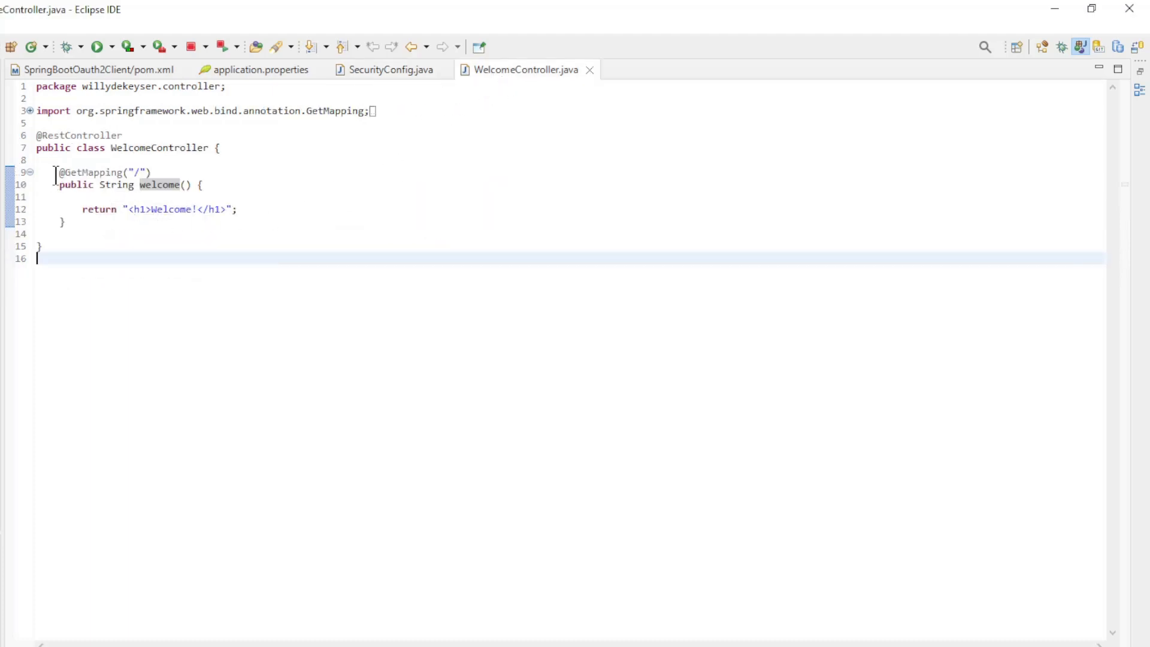
left_click_drag(55, 173, 62, 233)
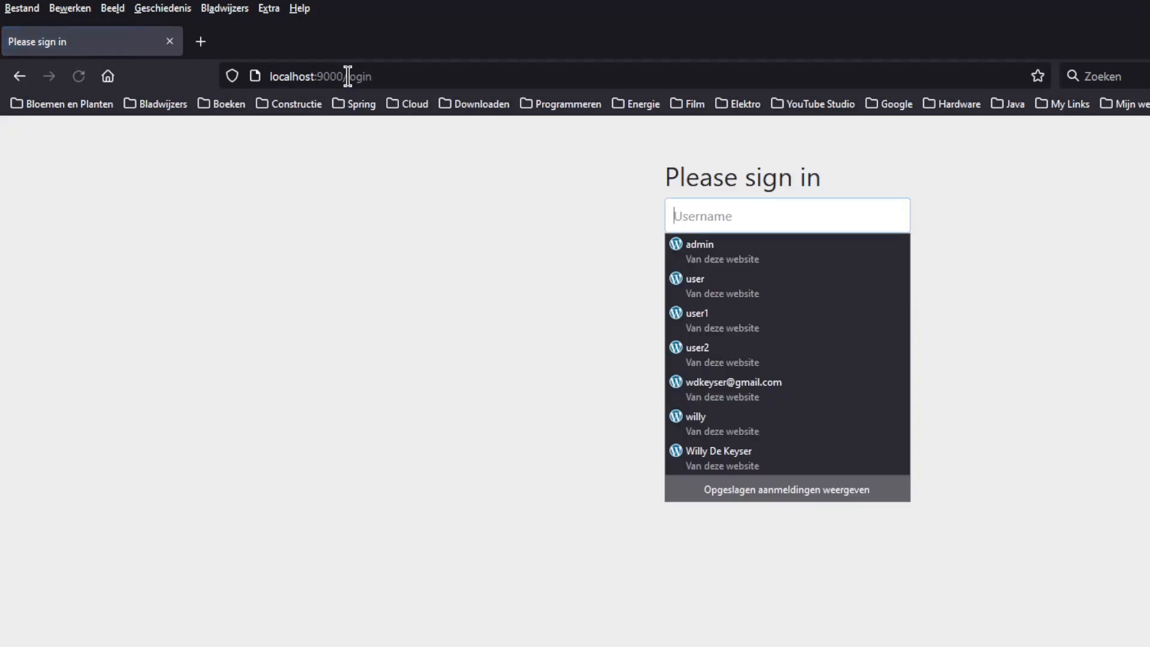
mouse_move(666, 301)
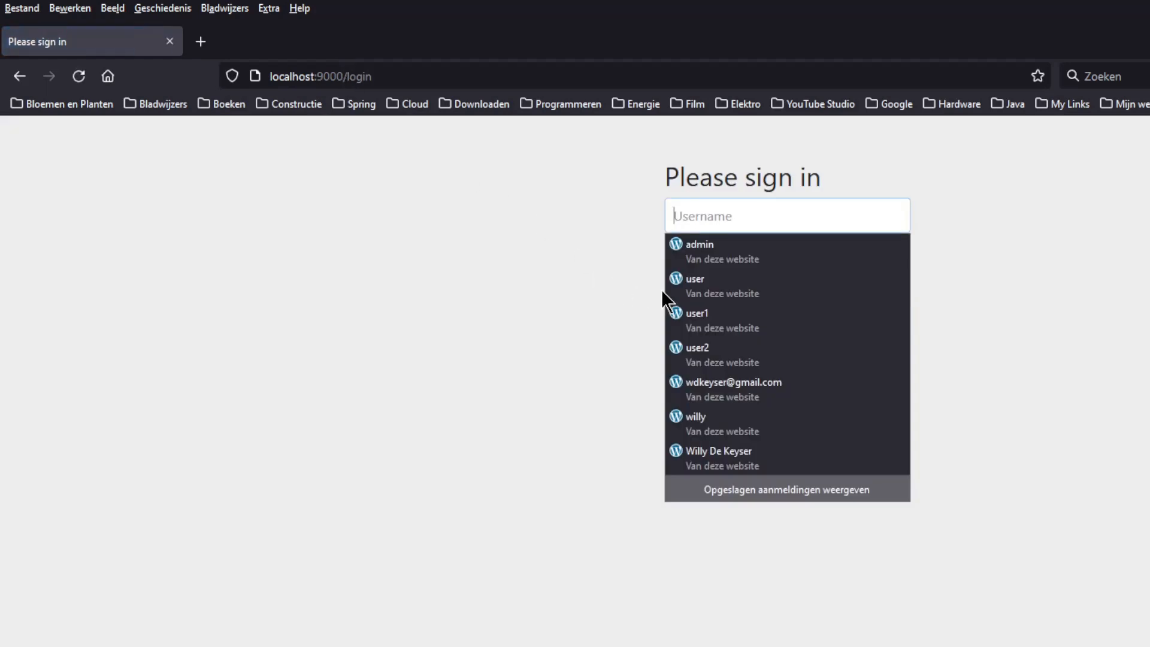
mouse_move(358, 99)
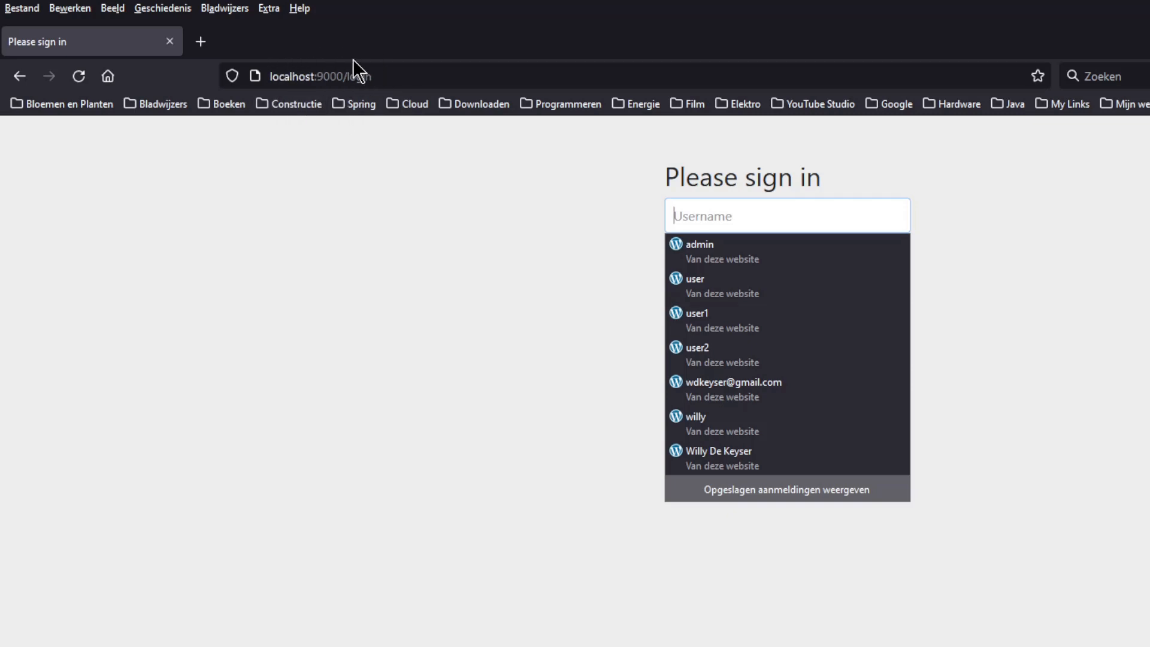
Step: Fill the login form from the saved account and sign in, landing on the Welcome! page
left_click(695, 285)
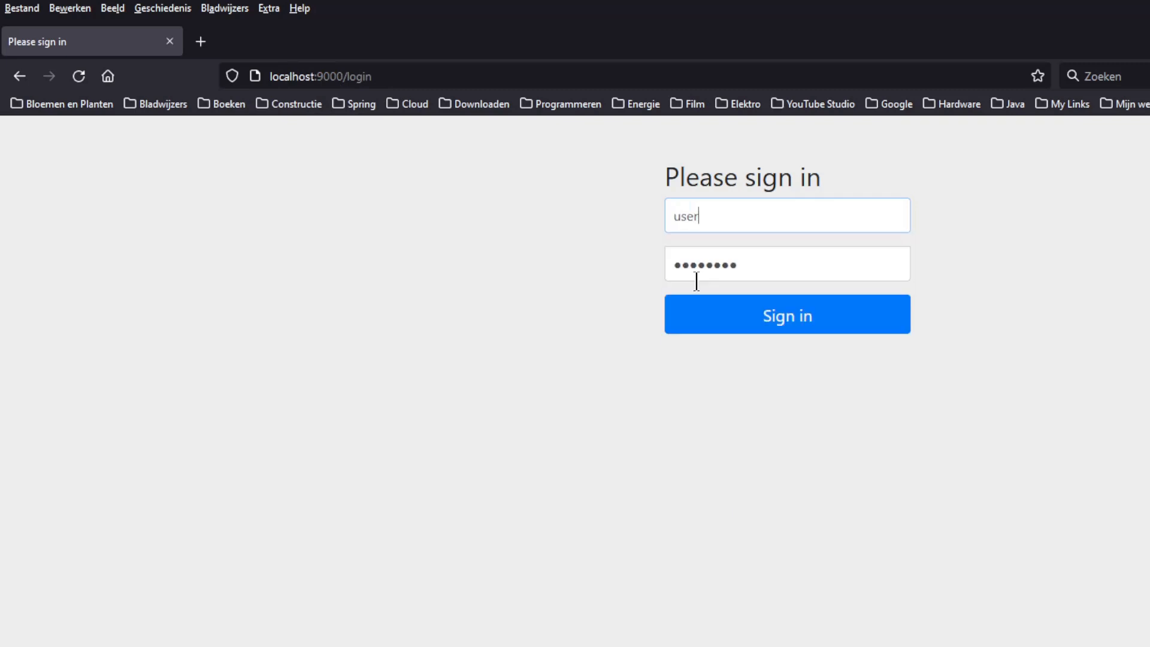
left_click(786, 215)
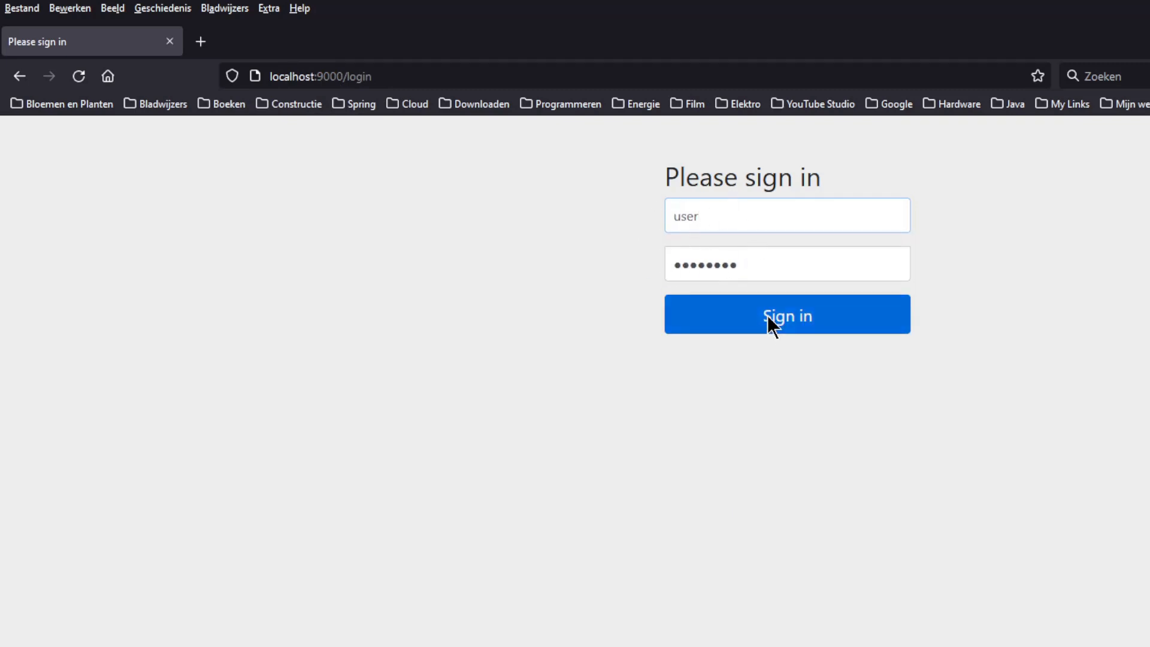
left_click(786, 215)
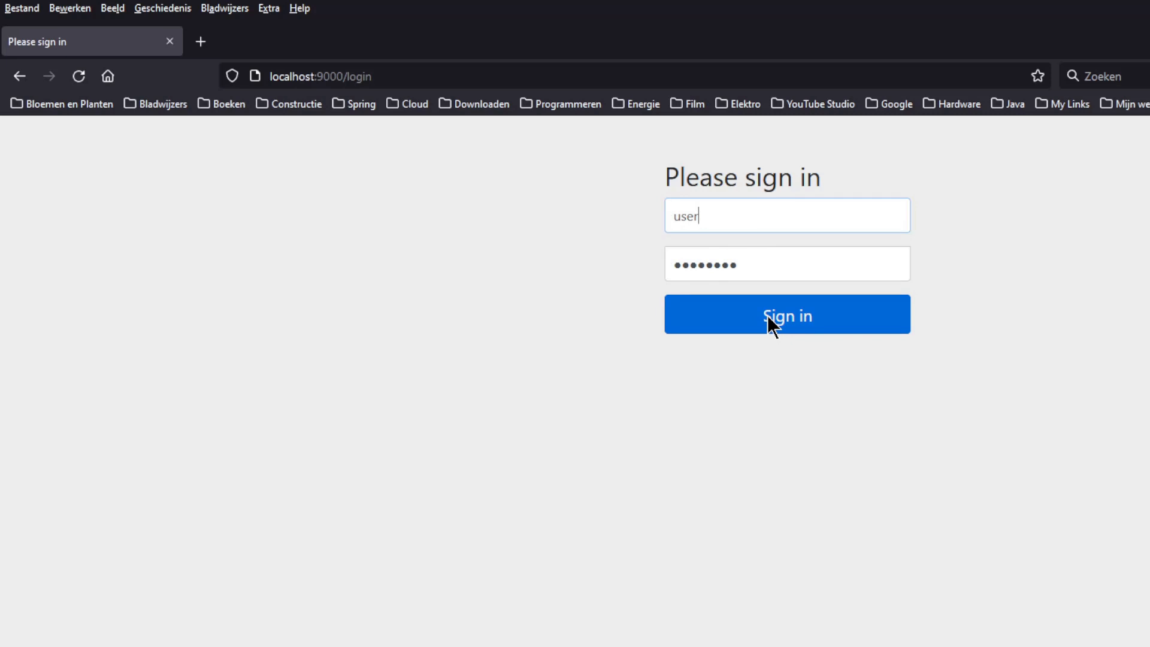
left_click(786, 314)
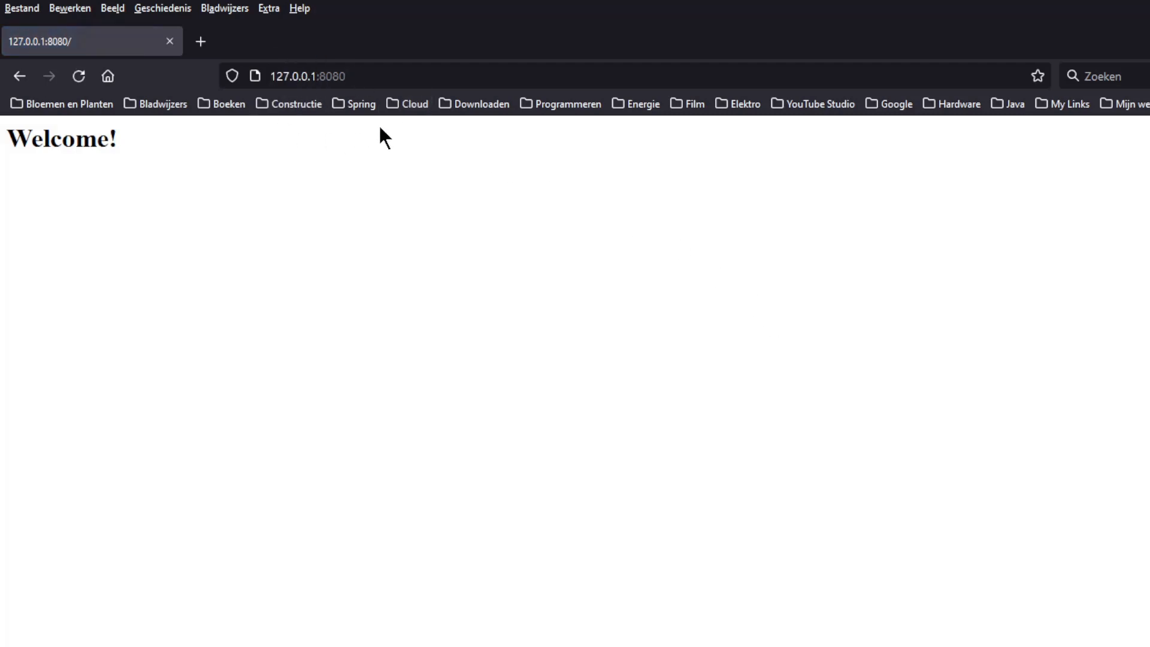
mouse_move(10, 137)
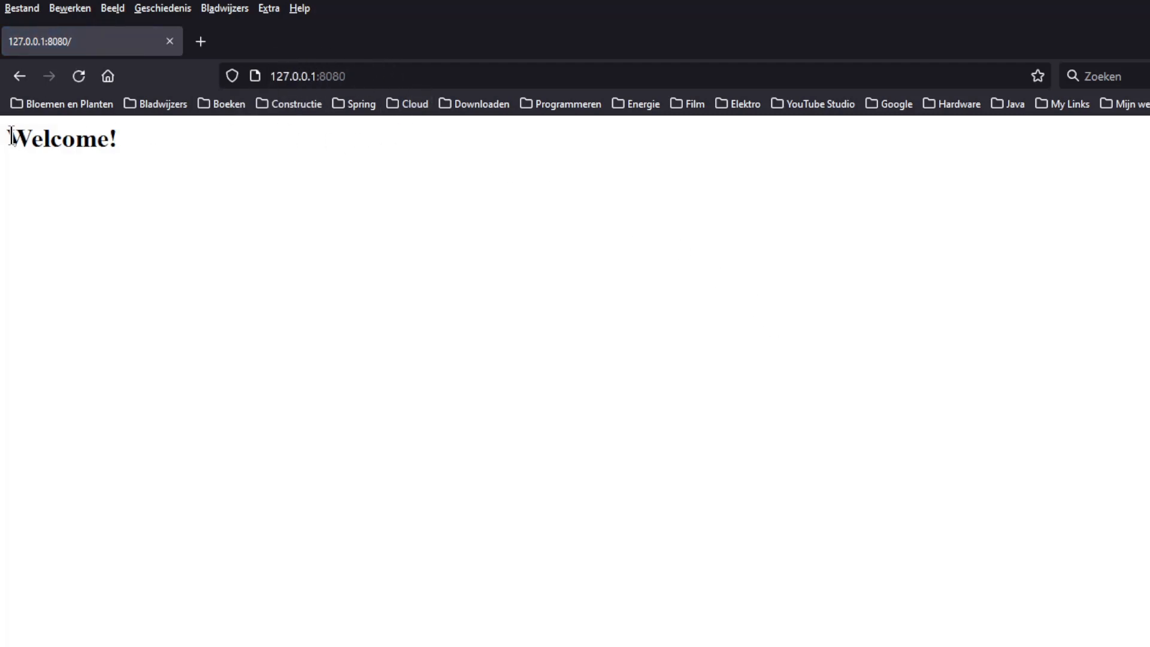